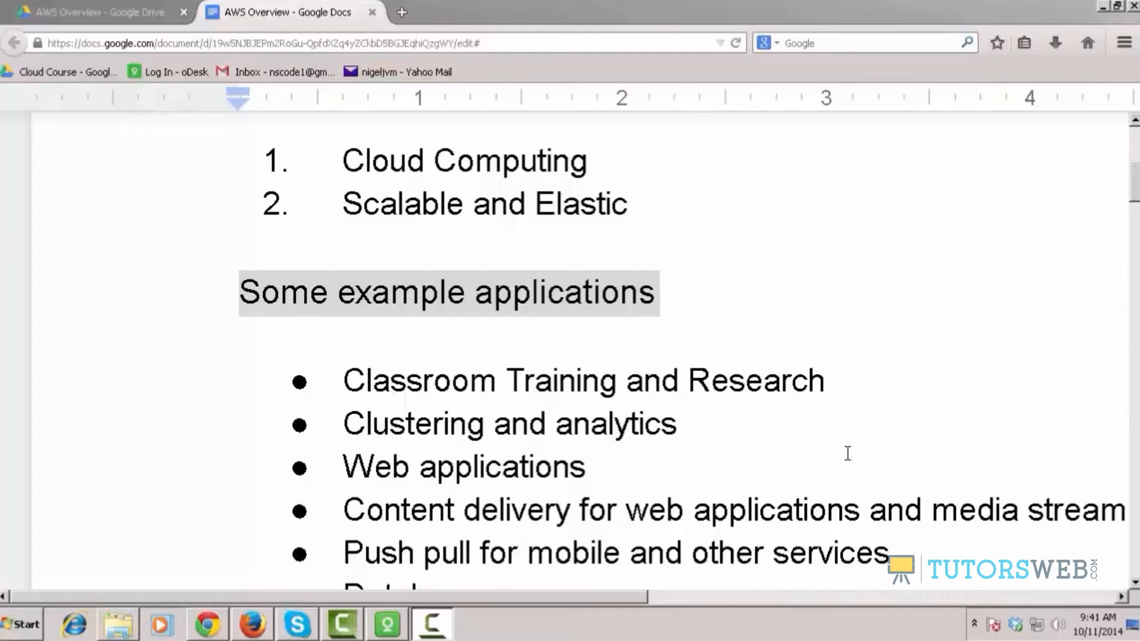
Highlight 'EC2' in the Amazon EC2 heading and scroll down to Benefits' Inexpensive section
{"action": "scroll", "scroll_direction": "down", "scroll_amount": 3}
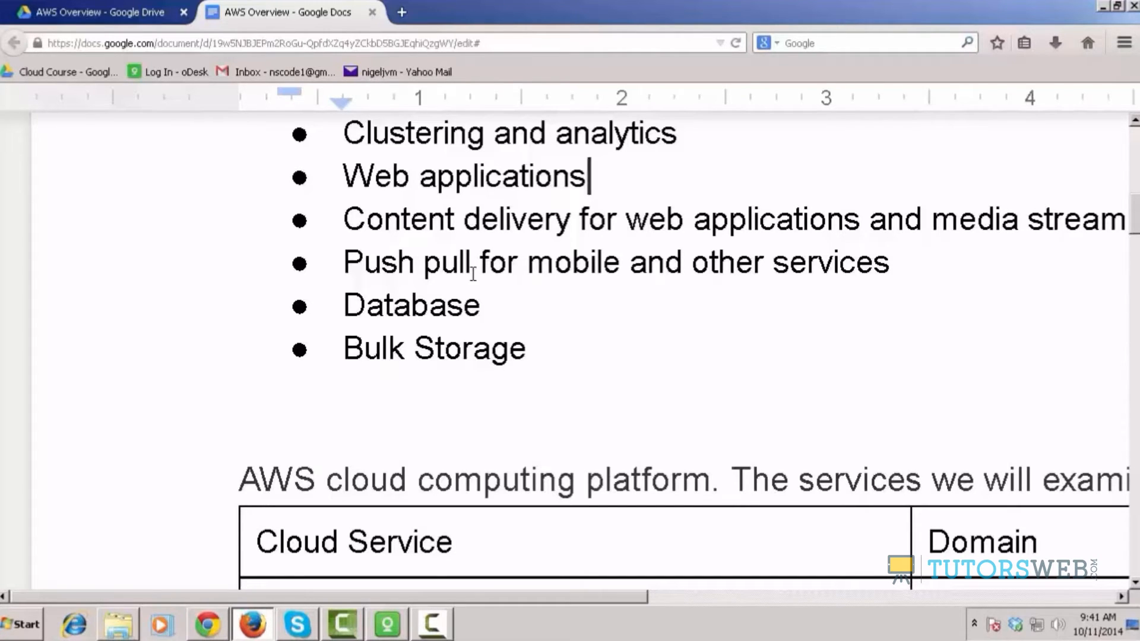
{"action": "scroll", "scroll_direction": "down", "scroll_amount": 3}
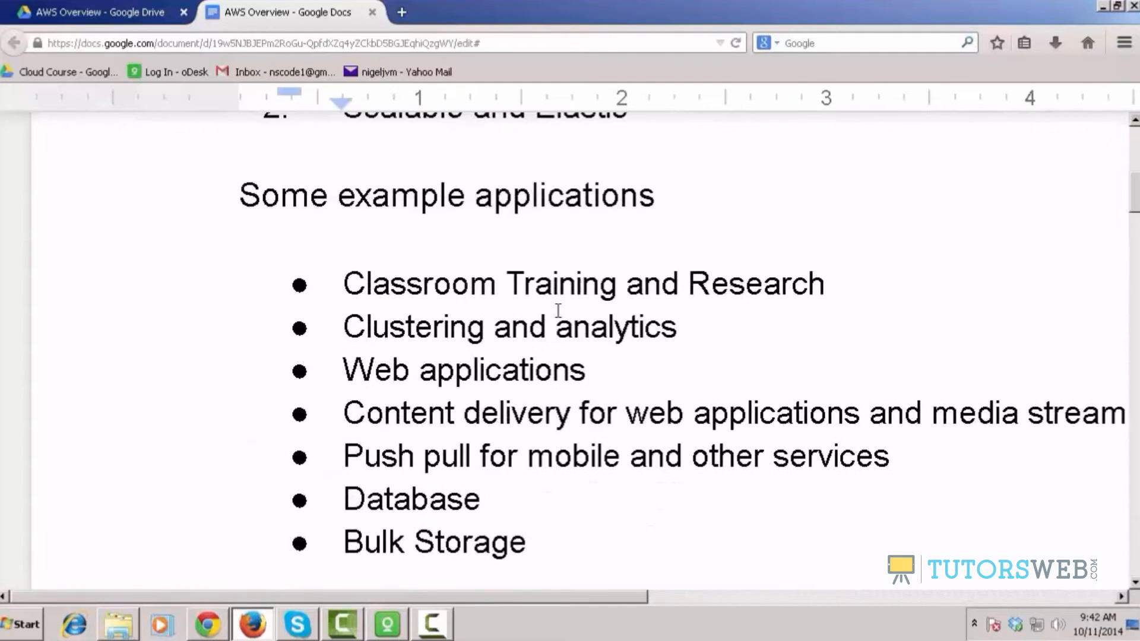
{"action": "scroll", "scroll_direction": "down", "scroll_amount": 3}
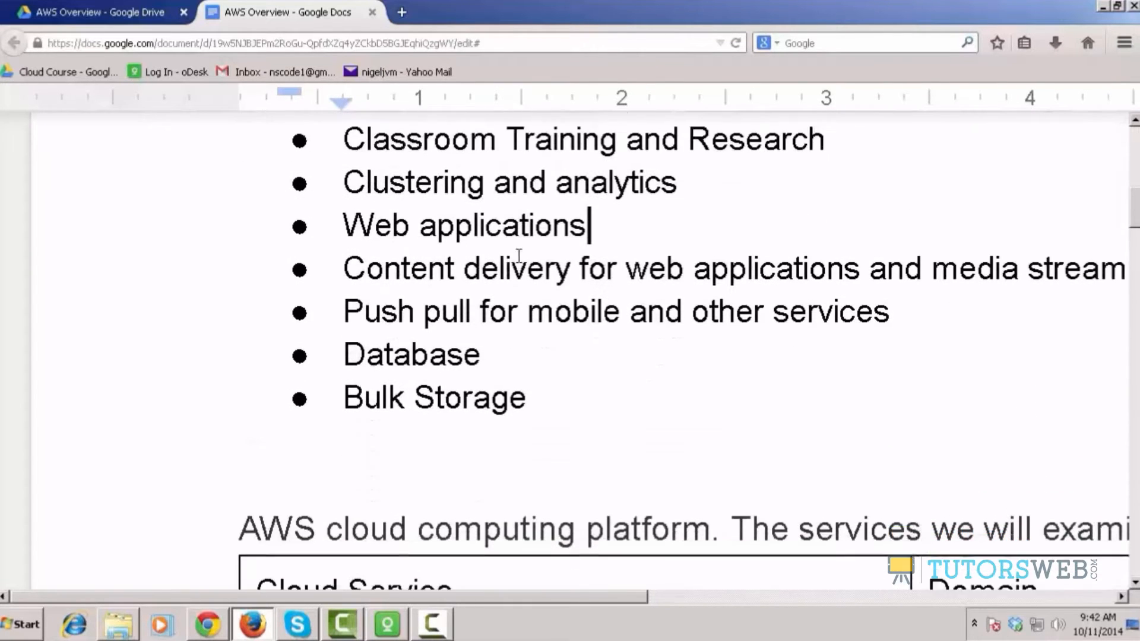
{"action": "scroll", "scroll_direction": "down", "scroll_amount": 3}
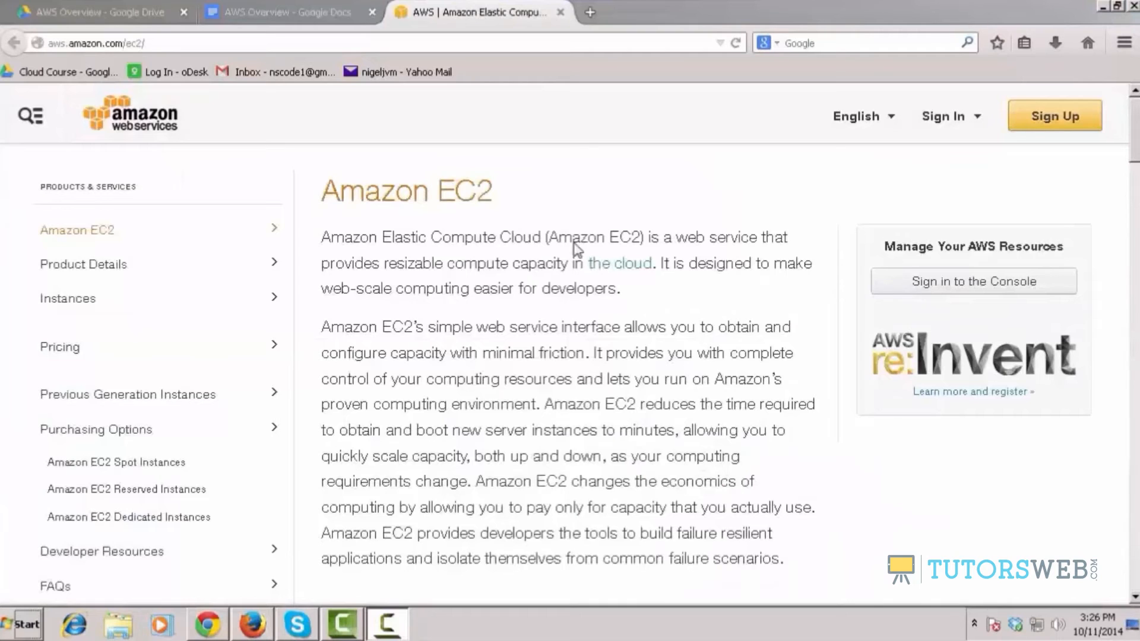
{"action": "double_click", "coordinate": [466, 191]}
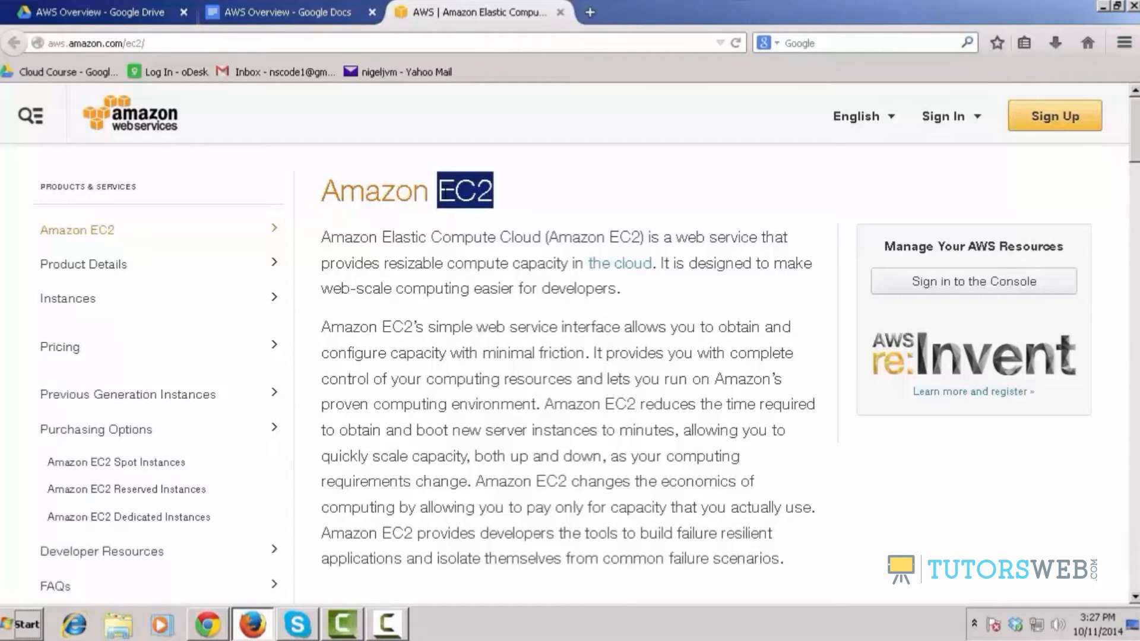
{"action": "mouse_move", "coordinate": [656, 376]}
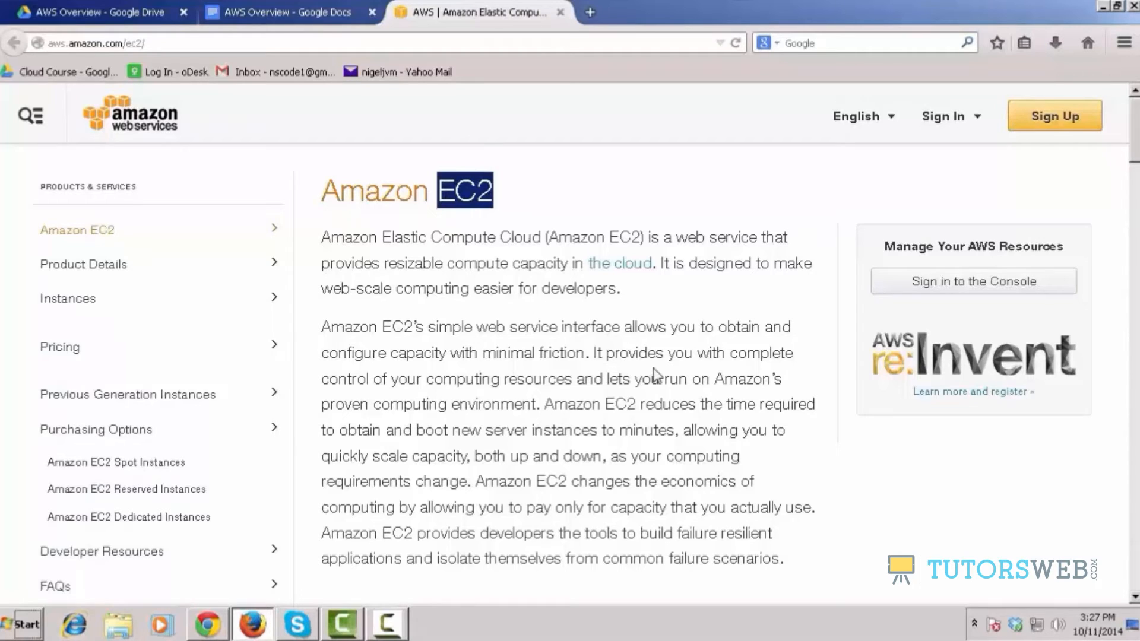
{"action": "mouse_move", "coordinate": [450, 425]}
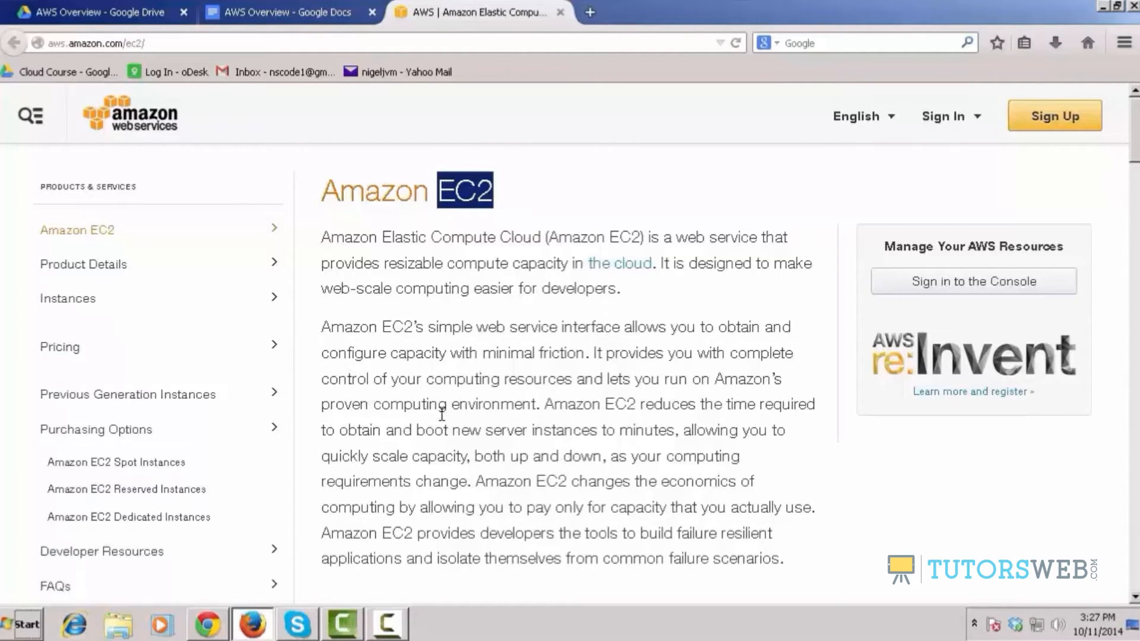
{"action": "scroll", "scroll_direction": "down", "scroll_amount": 3}
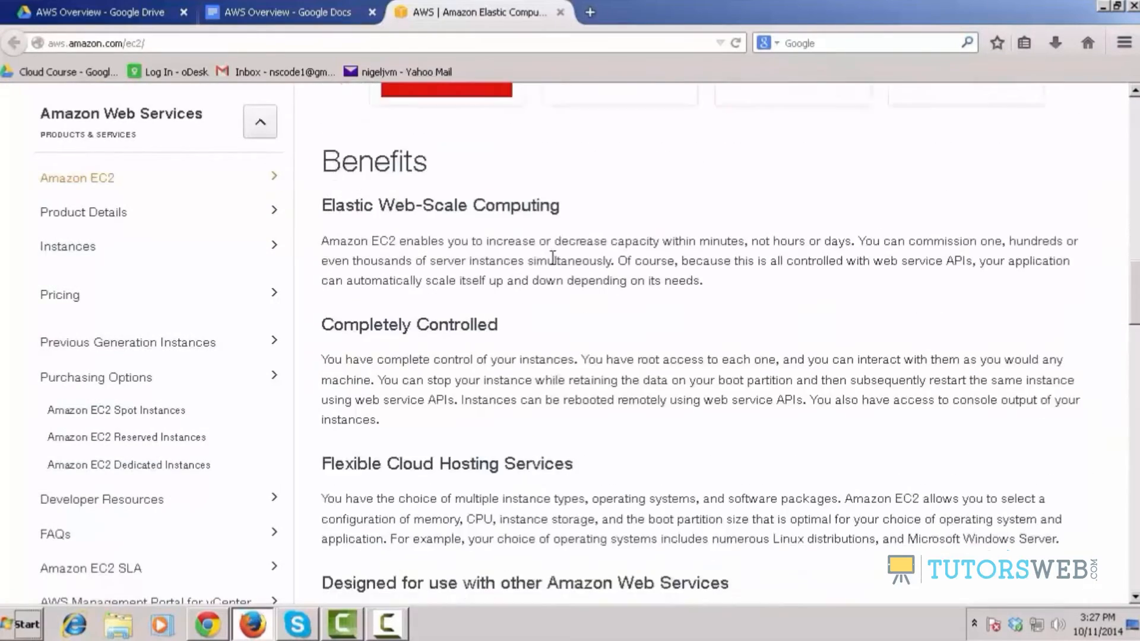
{"action": "scroll", "scroll_direction": "up", "scroll_amount": 3}
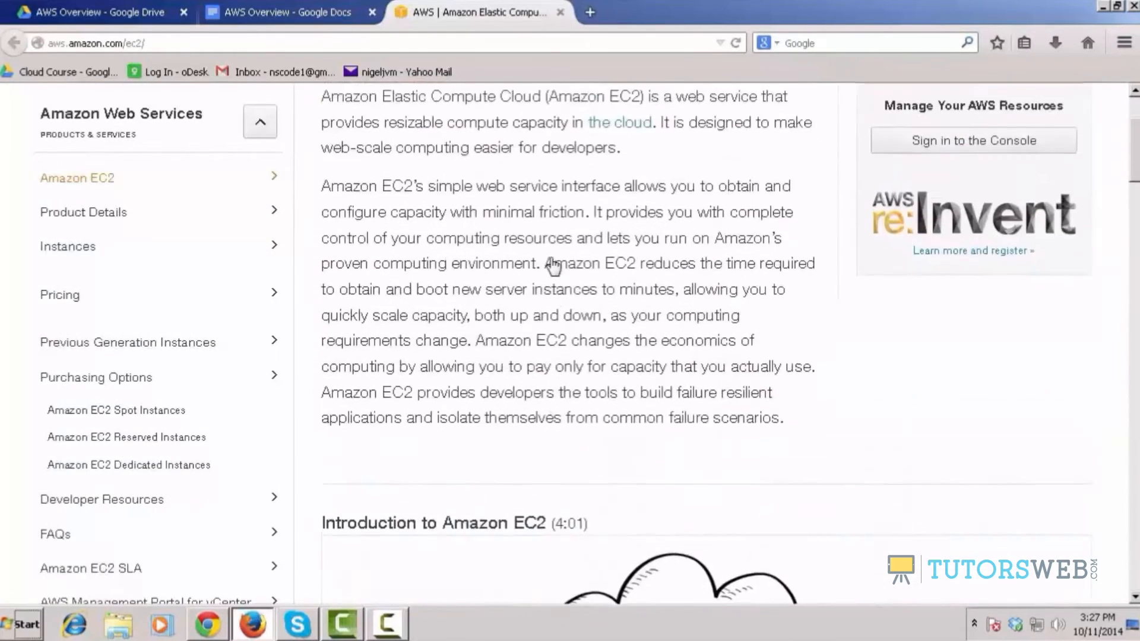
{"action": "scroll", "scroll_direction": "down", "scroll_amount": 3}
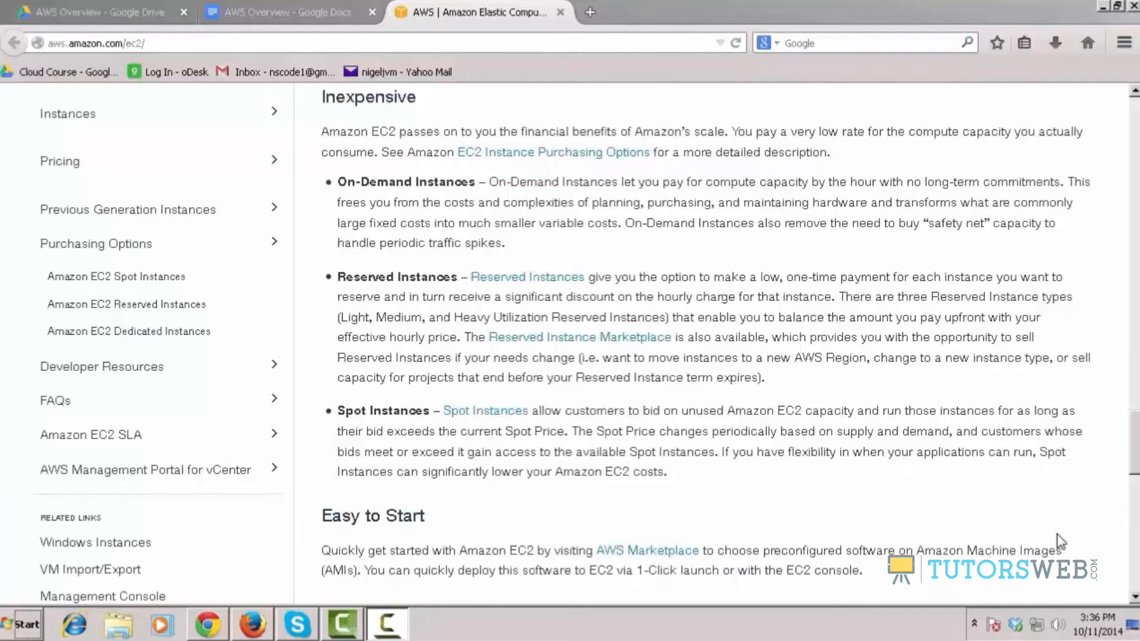
Open the Spot Instances pricing page and keep the US East (N. Virginia) region
{"action": "left_click", "coordinate": [115, 275]}
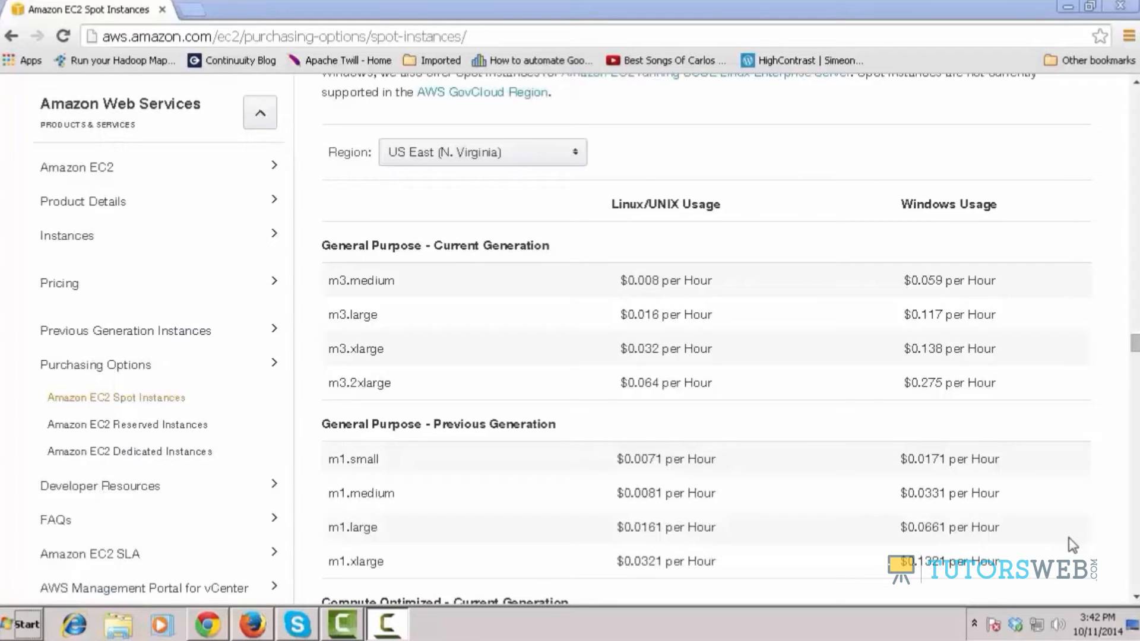
{"action": "mouse_move", "coordinate": [944, 482]}
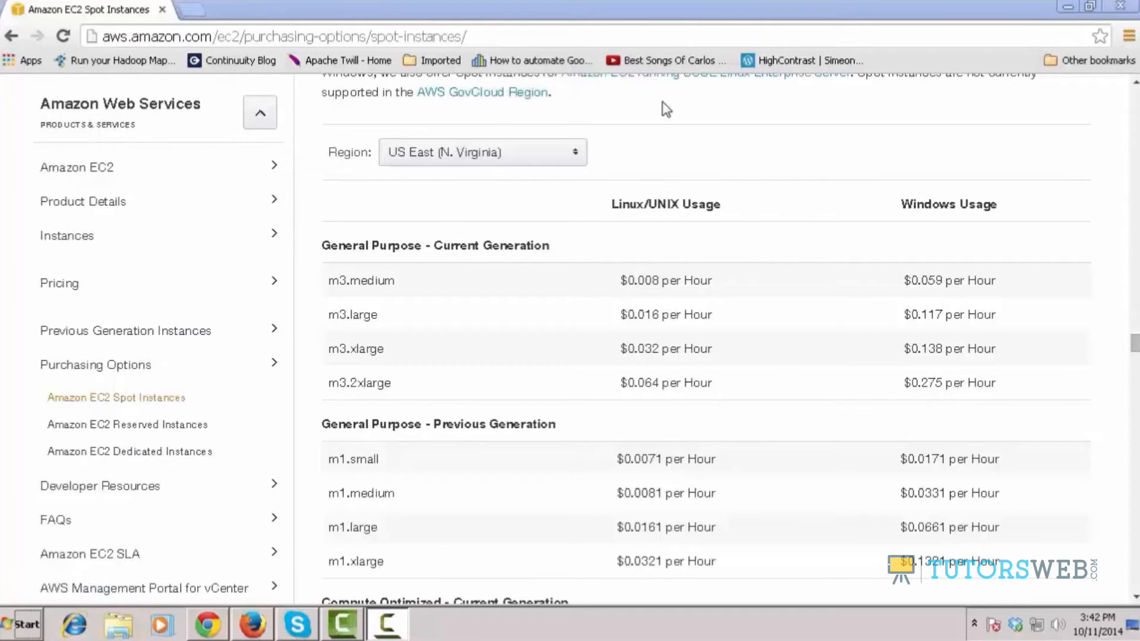
{"action": "mouse_move", "coordinate": [661, 115]}
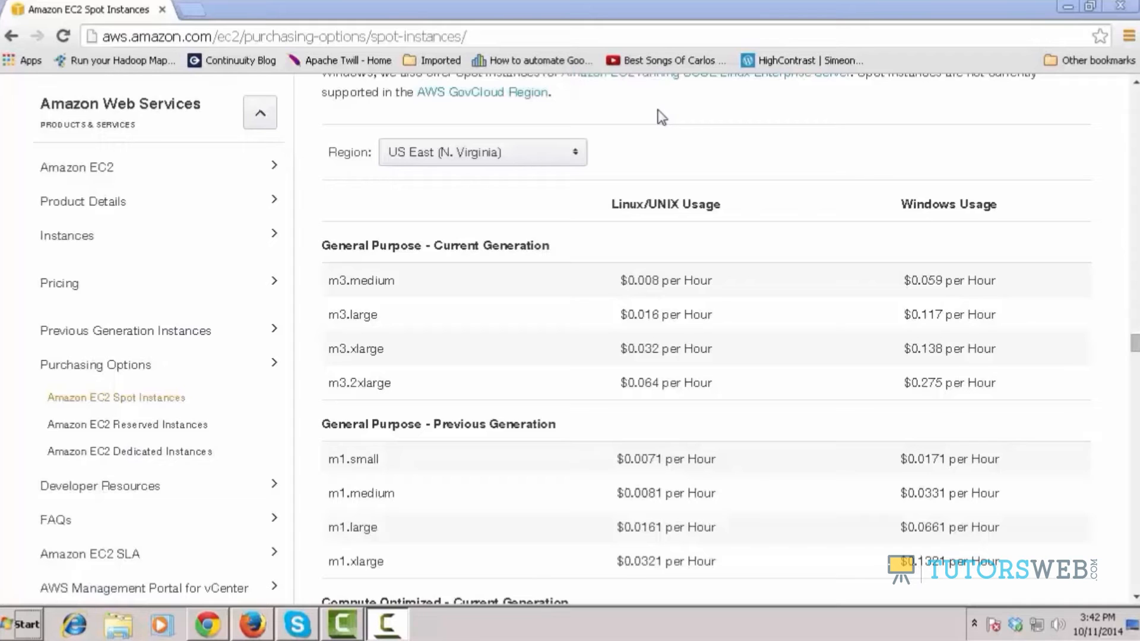
{"action": "left_click", "coordinate": [482, 152]}
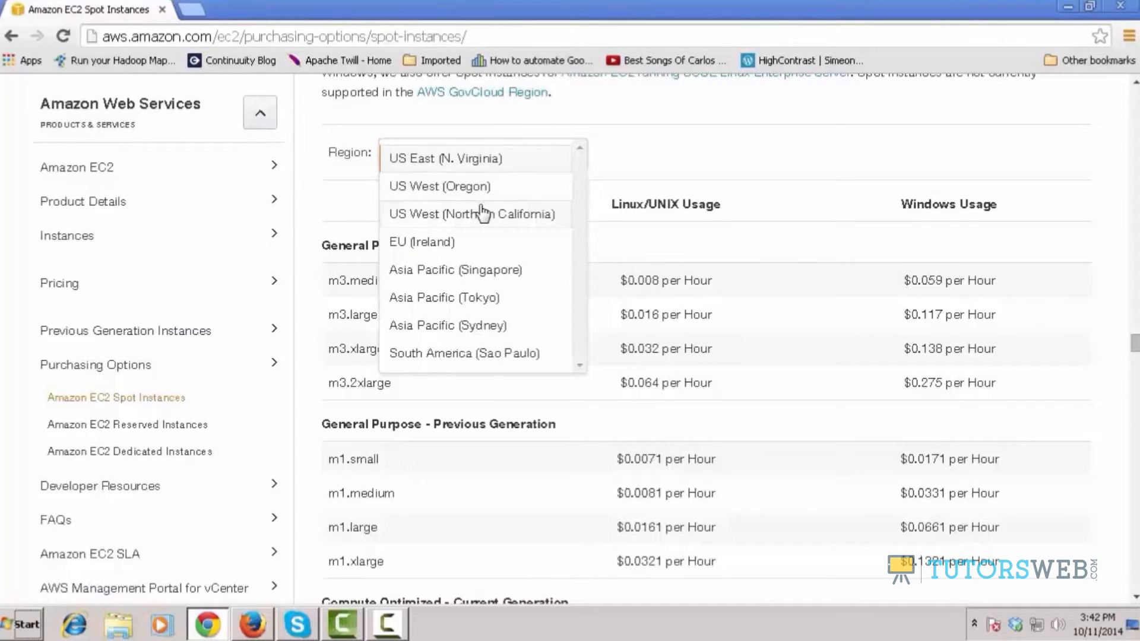
{"action": "mouse_move", "coordinate": [451, 343]}
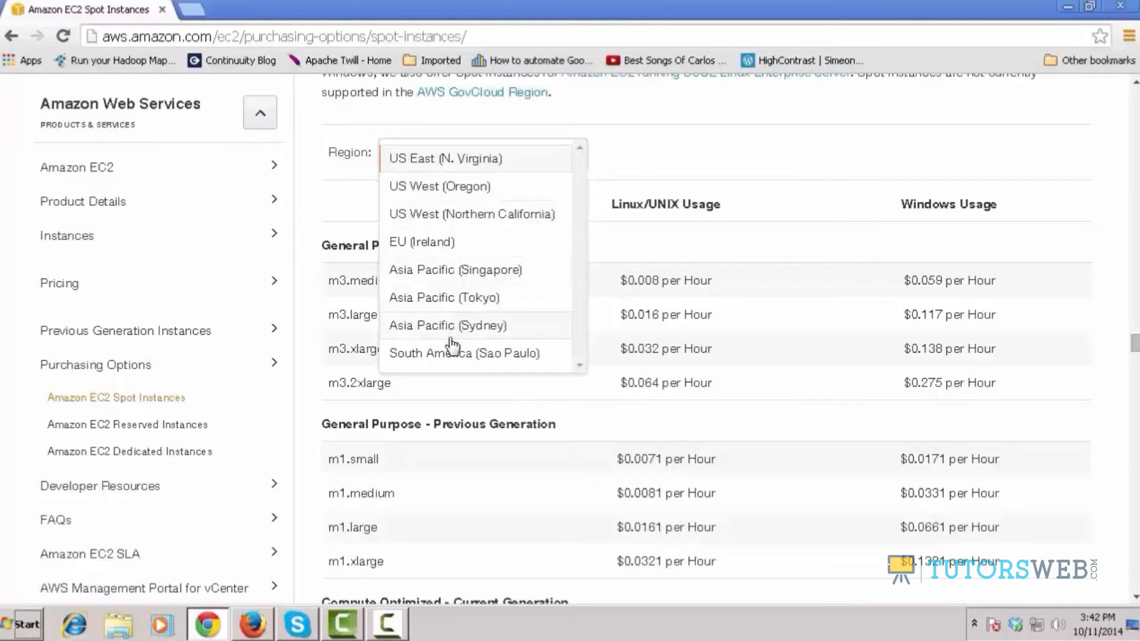
{"action": "left_click", "coordinate": [439, 158]}
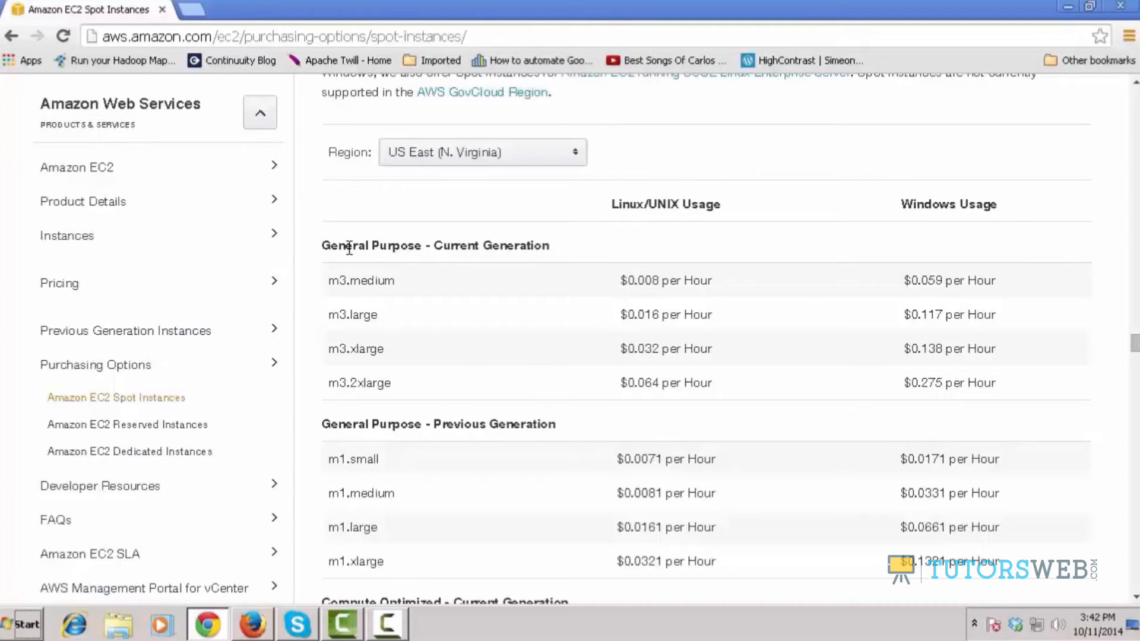
{"action": "mouse_move", "coordinate": [503, 282]}
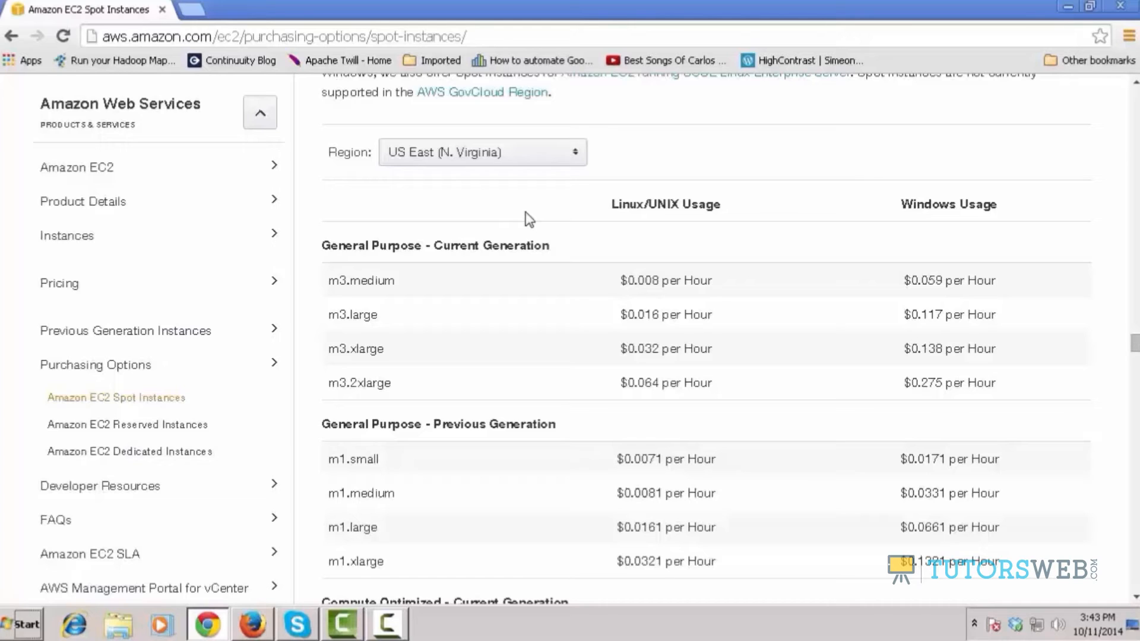
{"action": "mouse_move", "coordinate": [564, 251]}
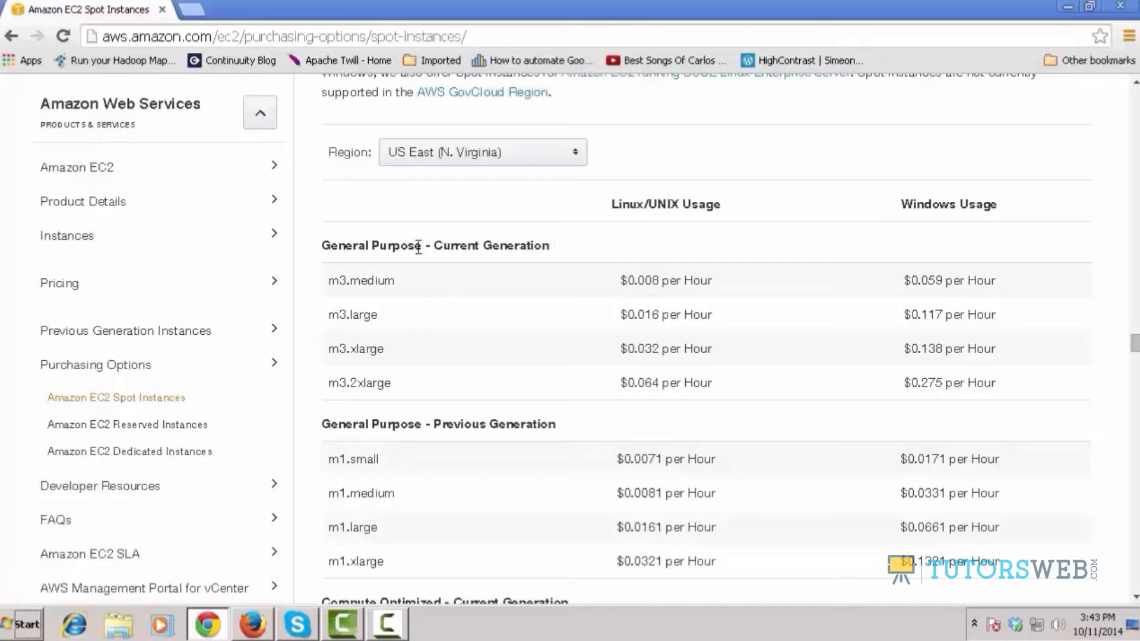
{"action": "scroll", "scroll_direction": "down", "scroll_amount": 3}
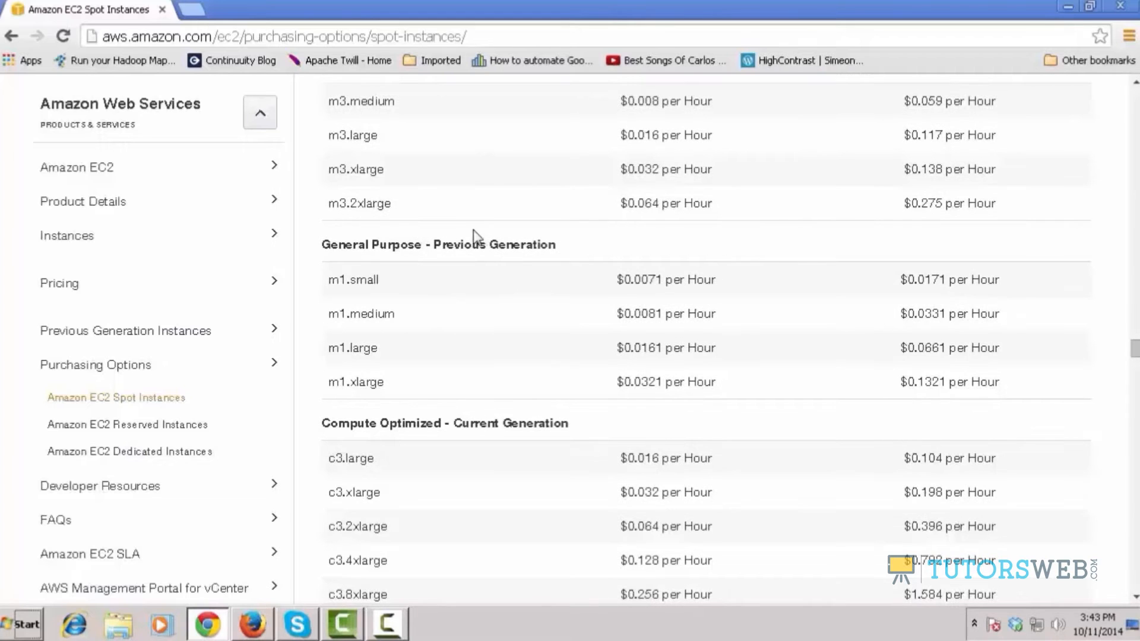
{"action": "scroll", "scroll_direction": "up", "scroll_amount": 3}
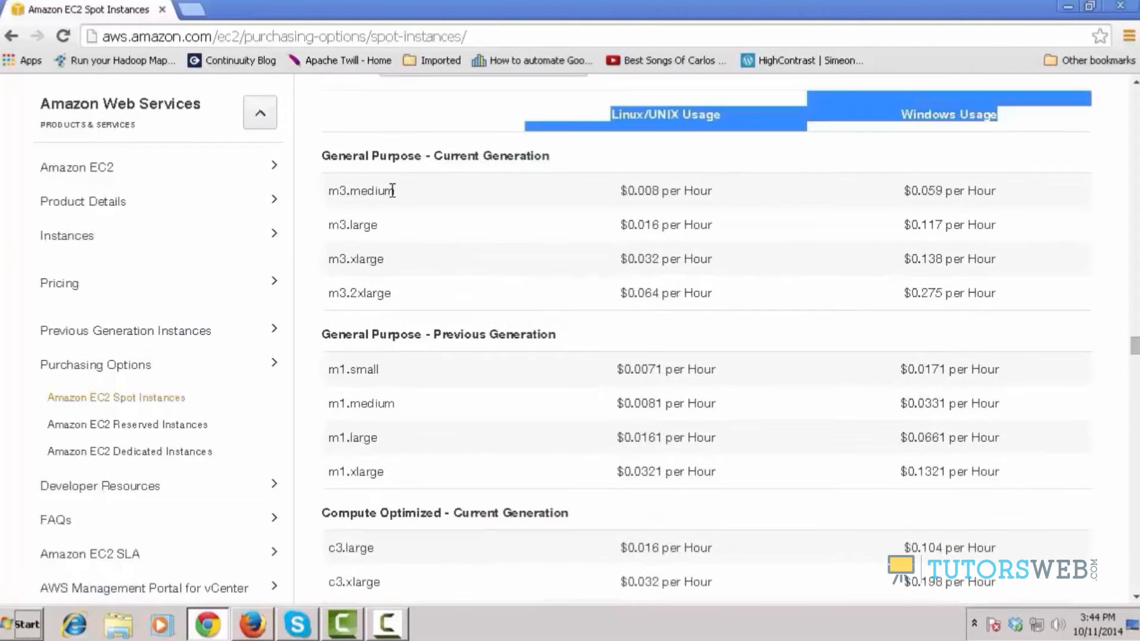
{"action": "double_click", "coordinate": [370, 191]}
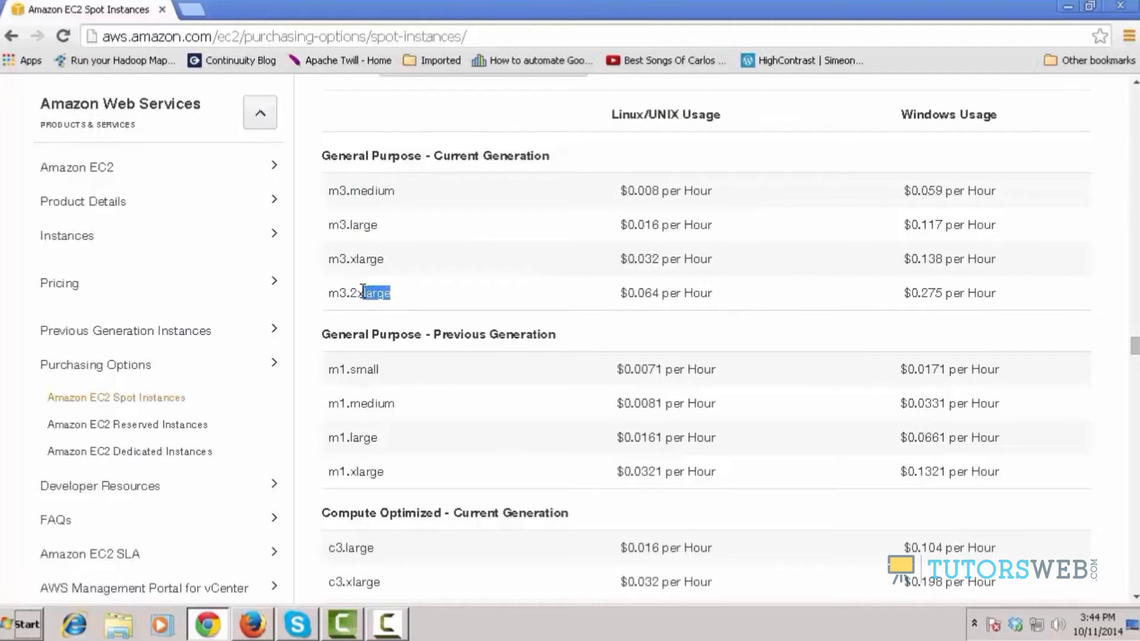
{"action": "scroll", "scroll_direction": "down", "scroll_amount": 3}
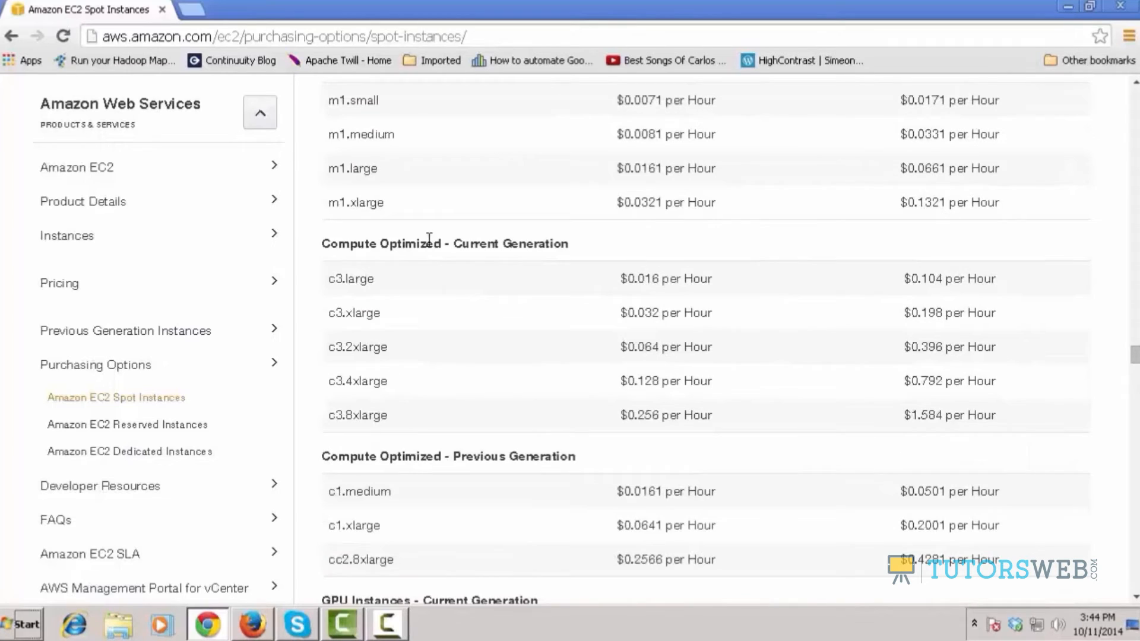
{"action": "scroll", "scroll_direction": "down", "scroll_amount": 3}
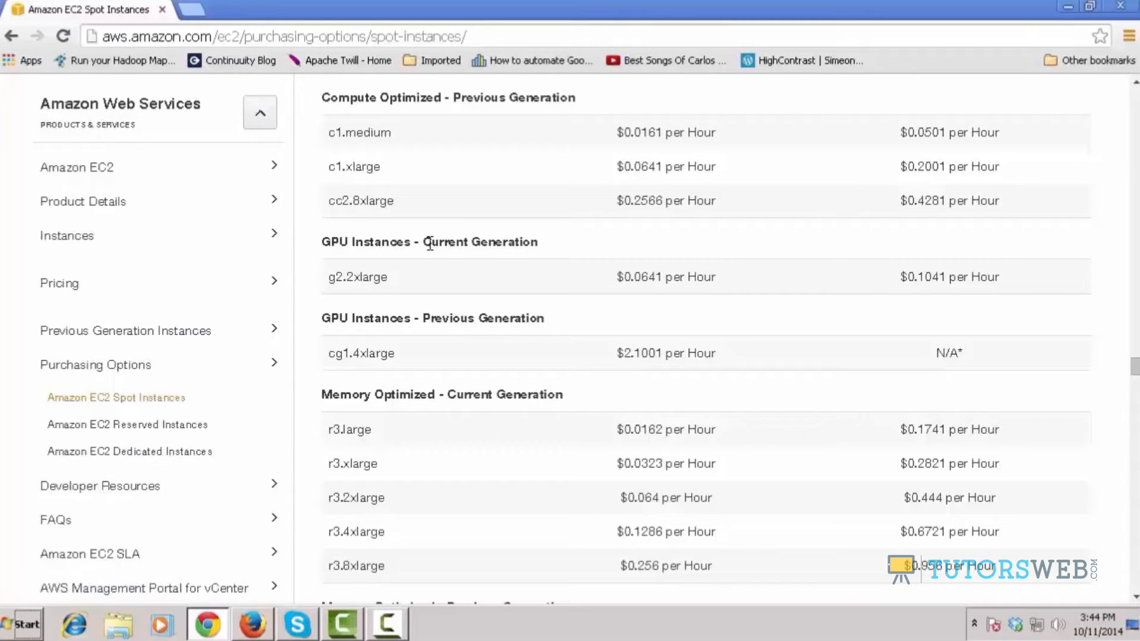
{"action": "mouse_move", "coordinate": [58, 283]}
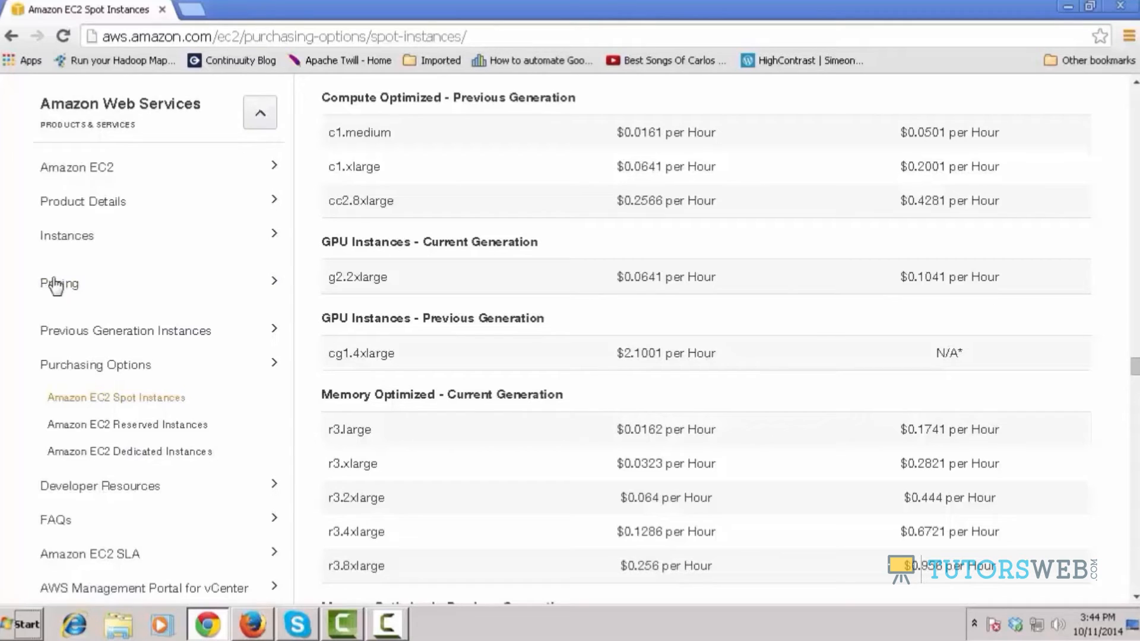
{"action": "mouse_move", "coordinate": [482, 187]}
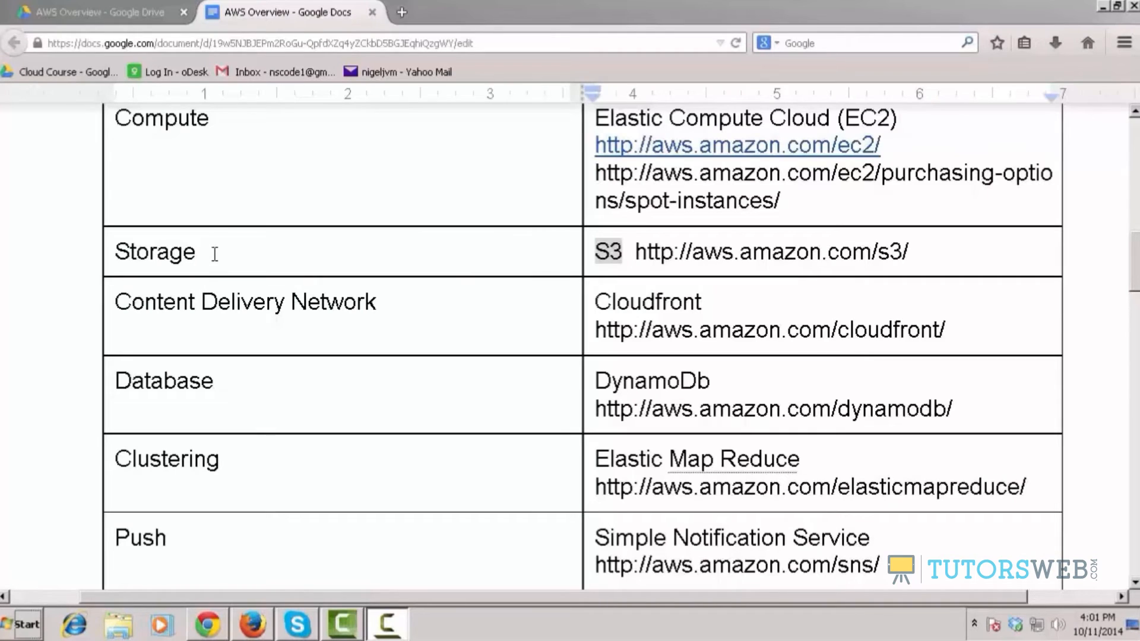
{"action": "double_click", "coordinate": [154, 252]}
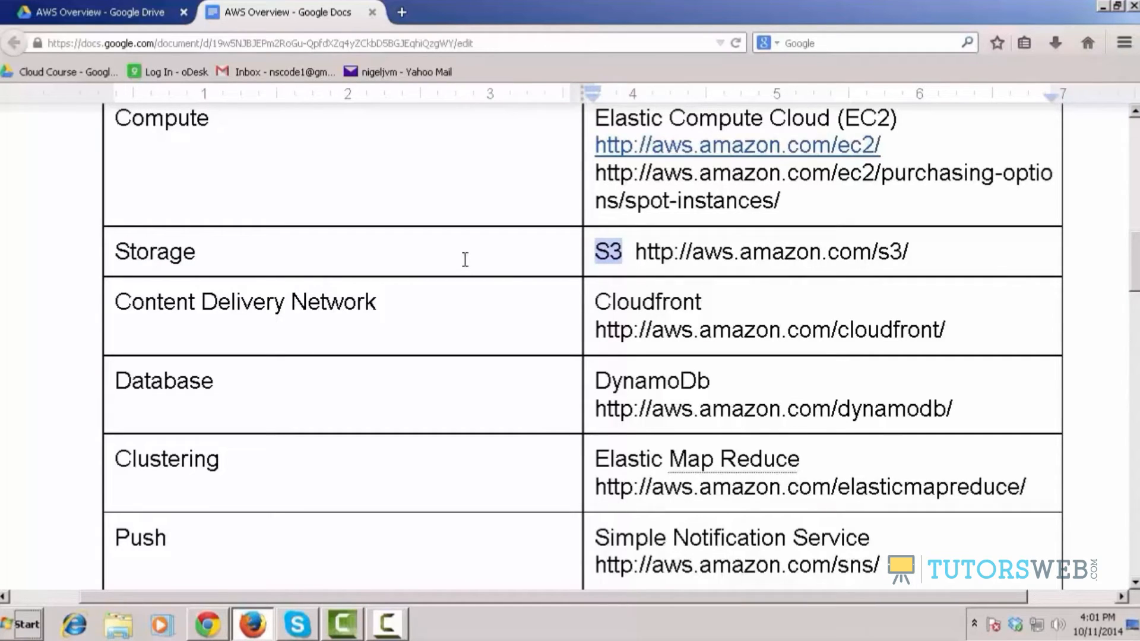
{"action": "mouse_move", "coordinate": [287, 603]}
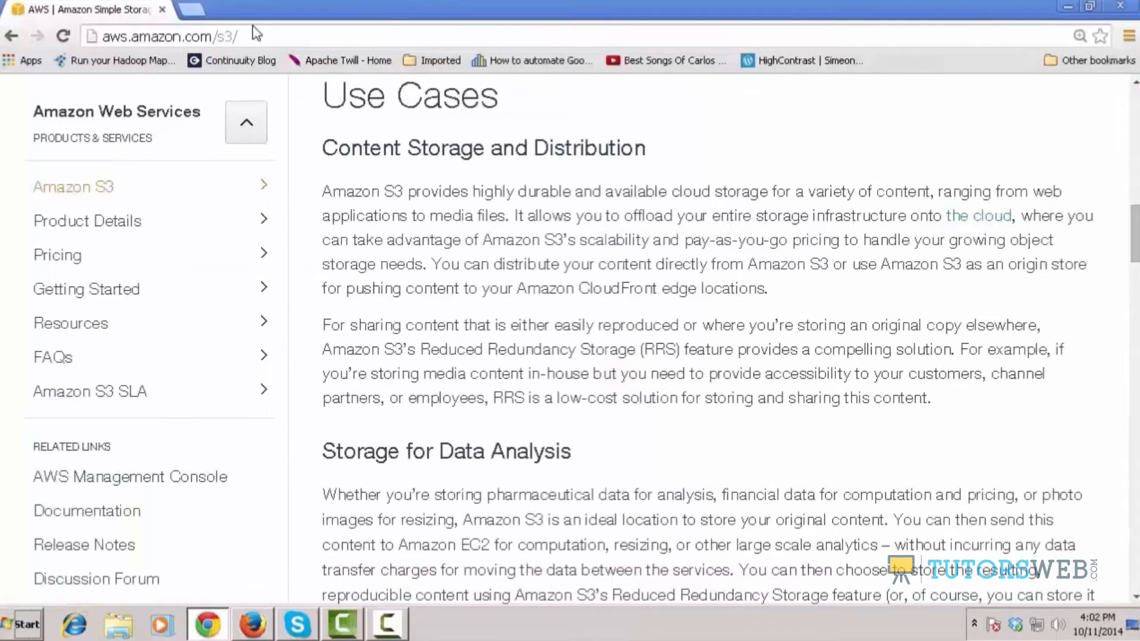
On Chrome's Amazon S3 page, scroll to Use Cases and select the Storage for Data Analysis heading
{"action": "left_click", "coordinate": [167, 36]}
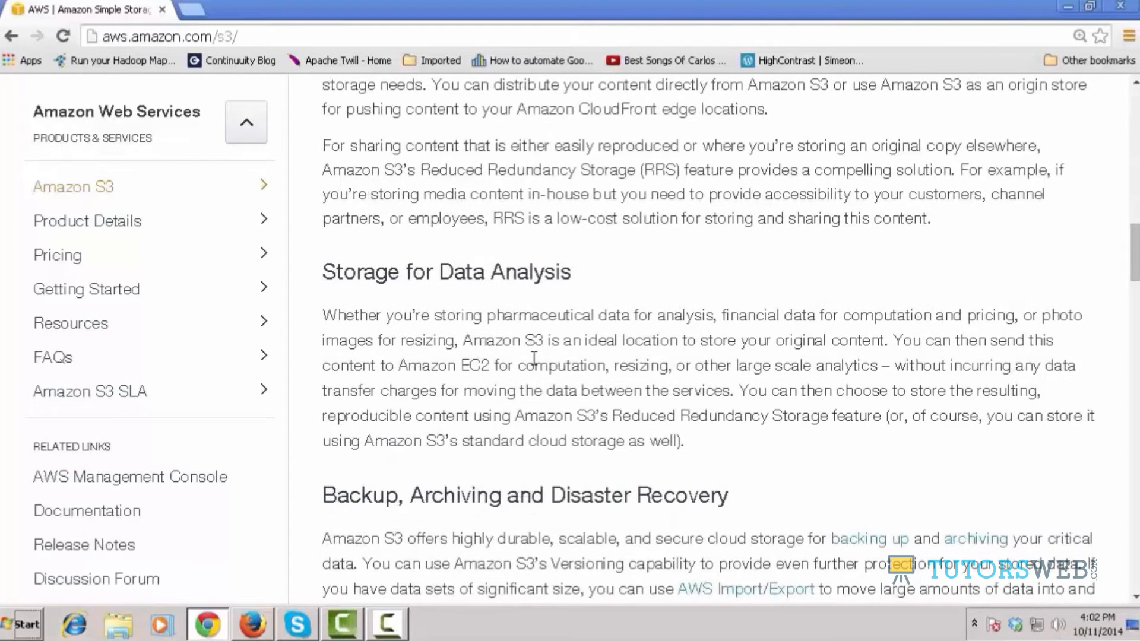
{"action": "scroll", "scroll_direction": "down", "scroll_amount": 3}
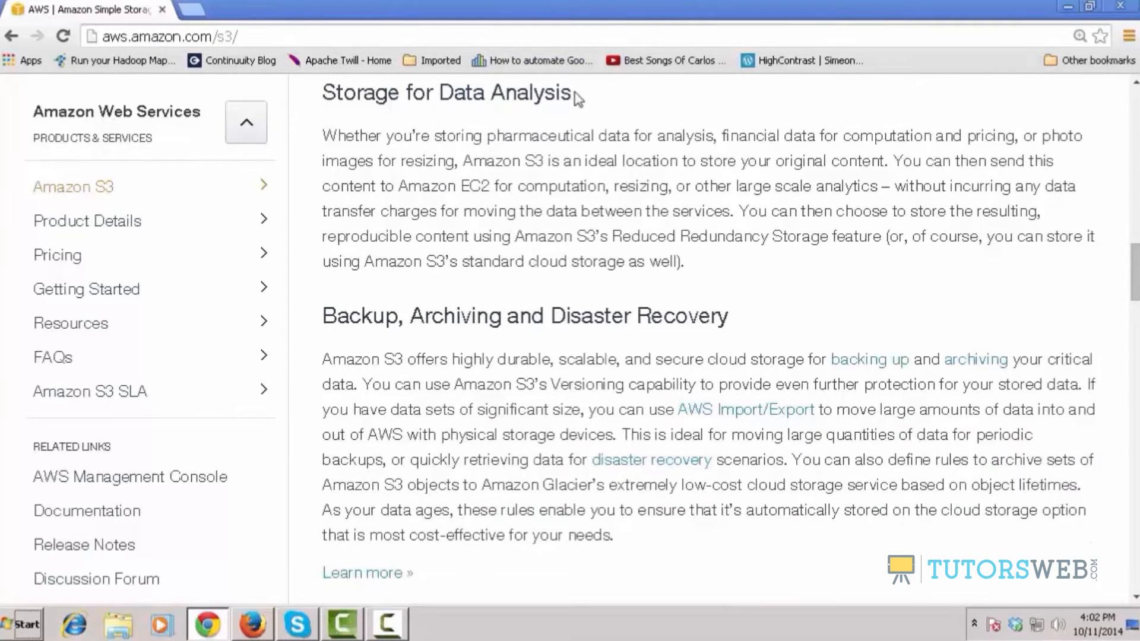
{"action": "triple_click", "coordinate": [446, 92]}
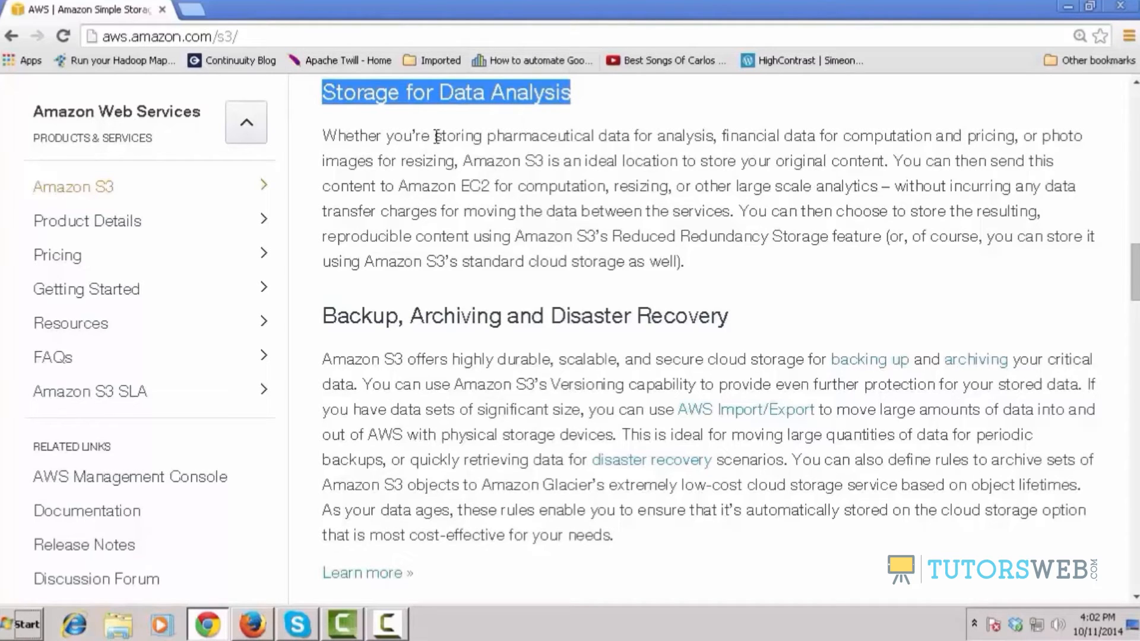
{"action": "mouse_move", "coordinate": [487, 136]}
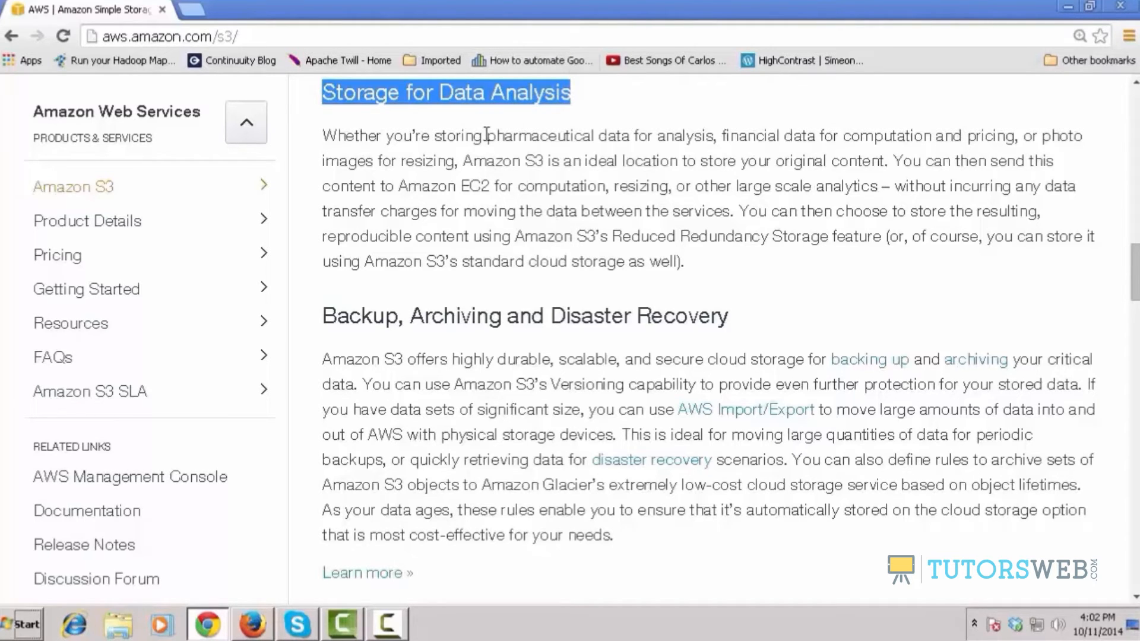
{"action": "mouse_move", "coordinate": [905, 139]}
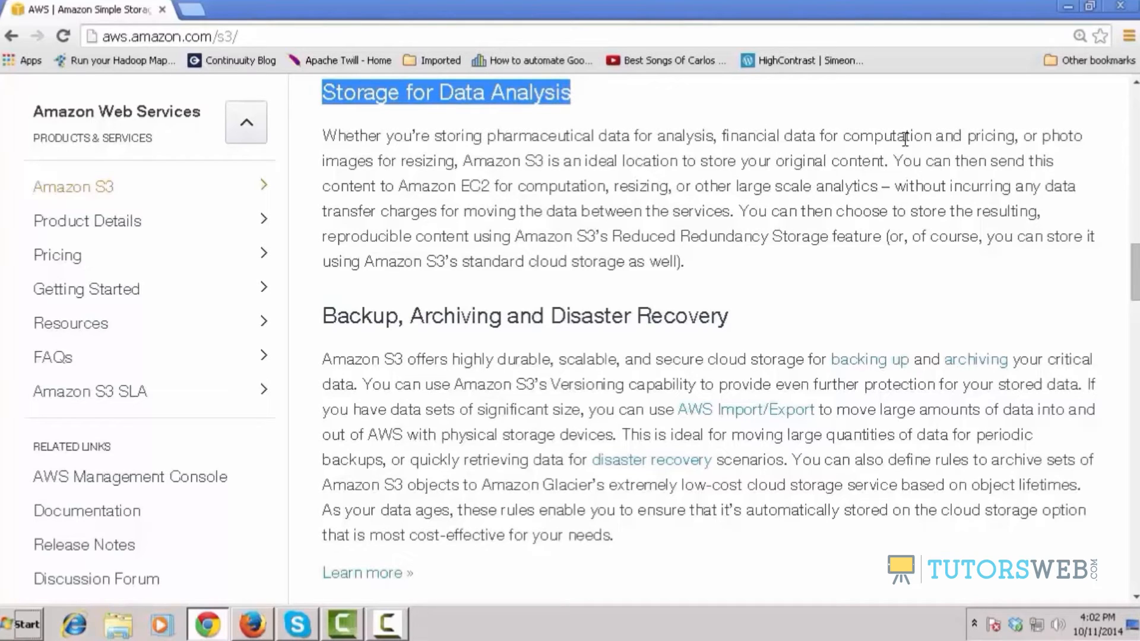
{"action": "mouse_move", "coordinate": [651, 211]}
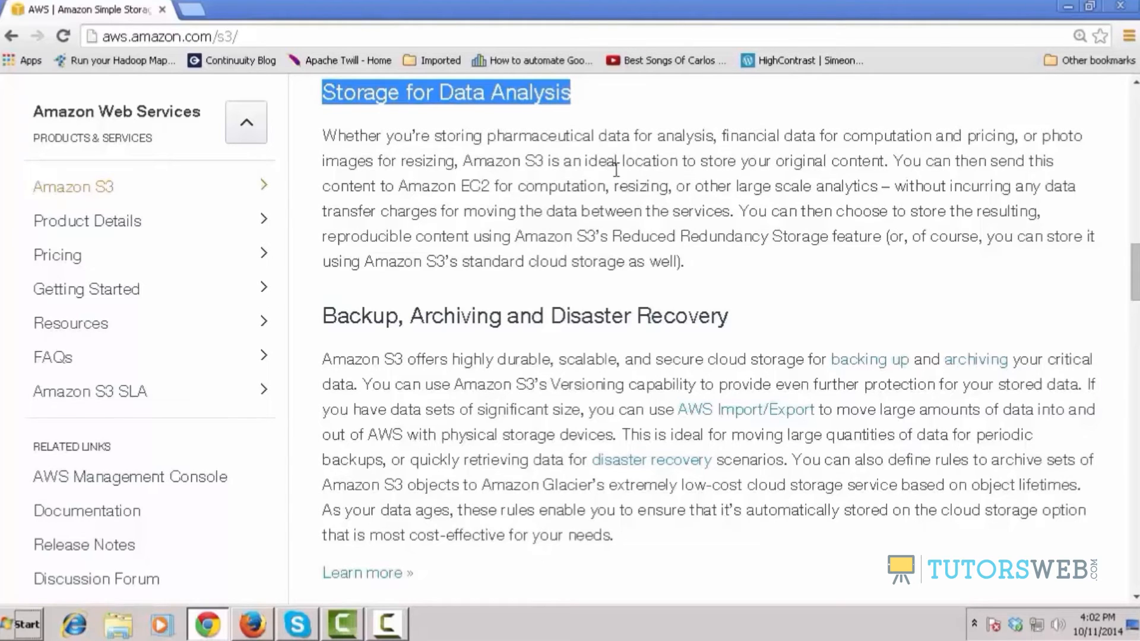
{"action": "mouse_move", "coordinate": [597, 156]}
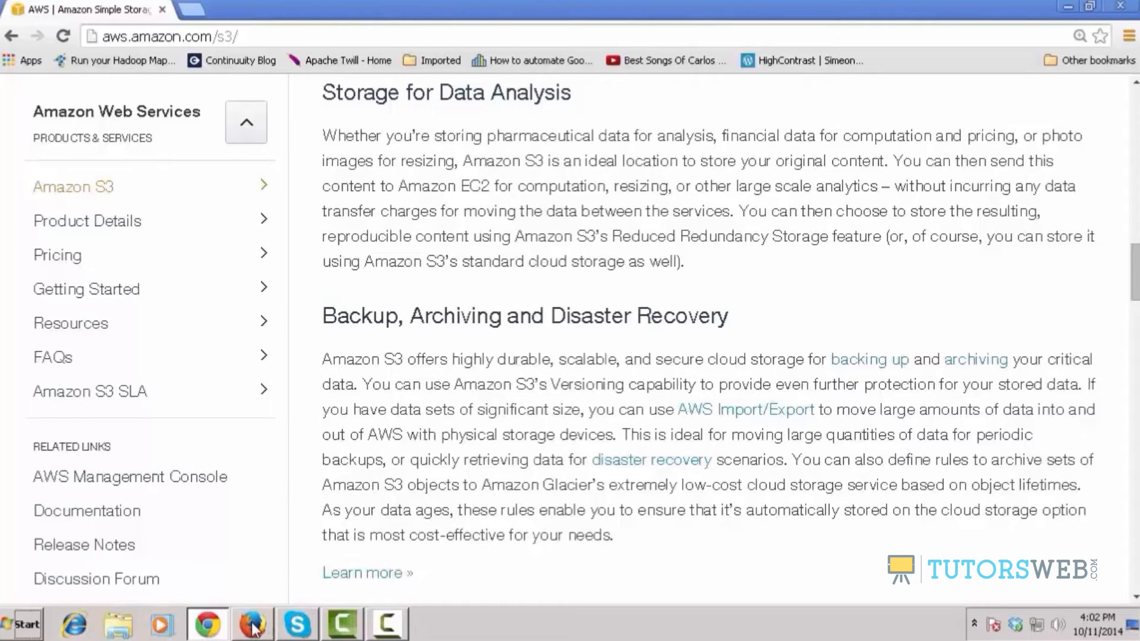
Return to the AWS Overview doc and select S3 in the Storage row
{"action": "left_click", "coordinate": [251, 624]}
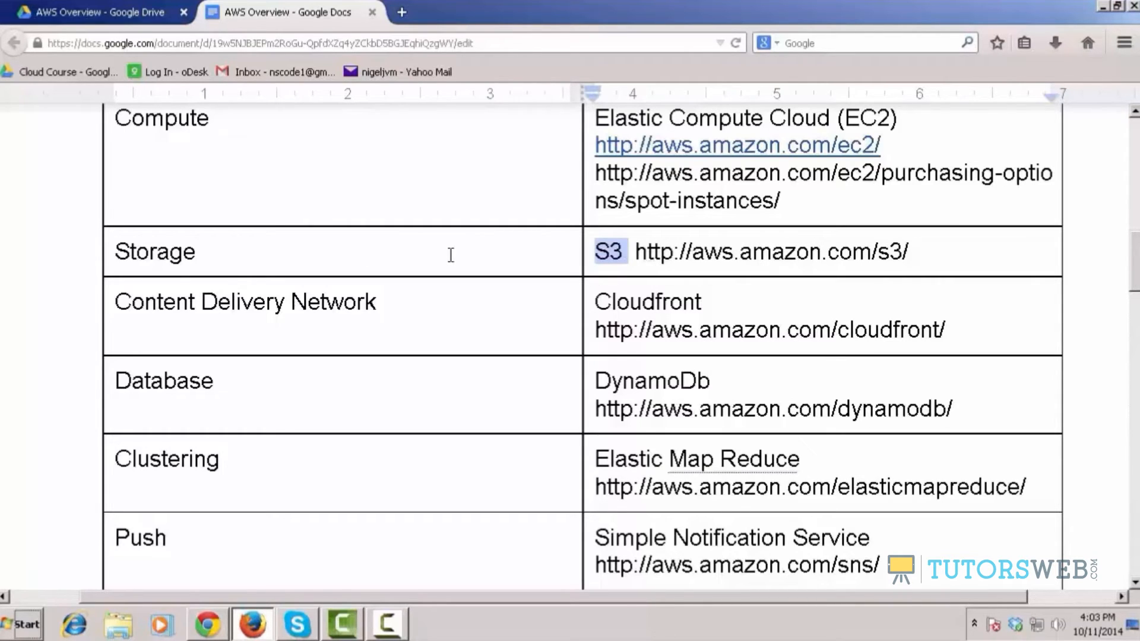
{"action": "mouse_move", "coordinate": [443, 318]}
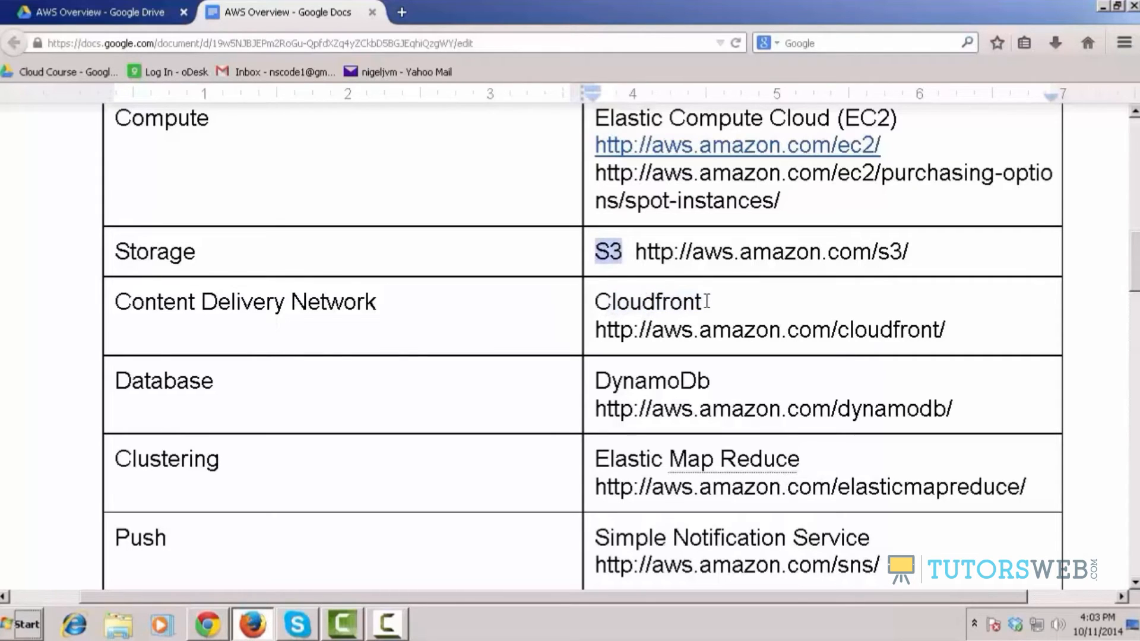
{"action": "double_click", "coordinate": [646, 302]}
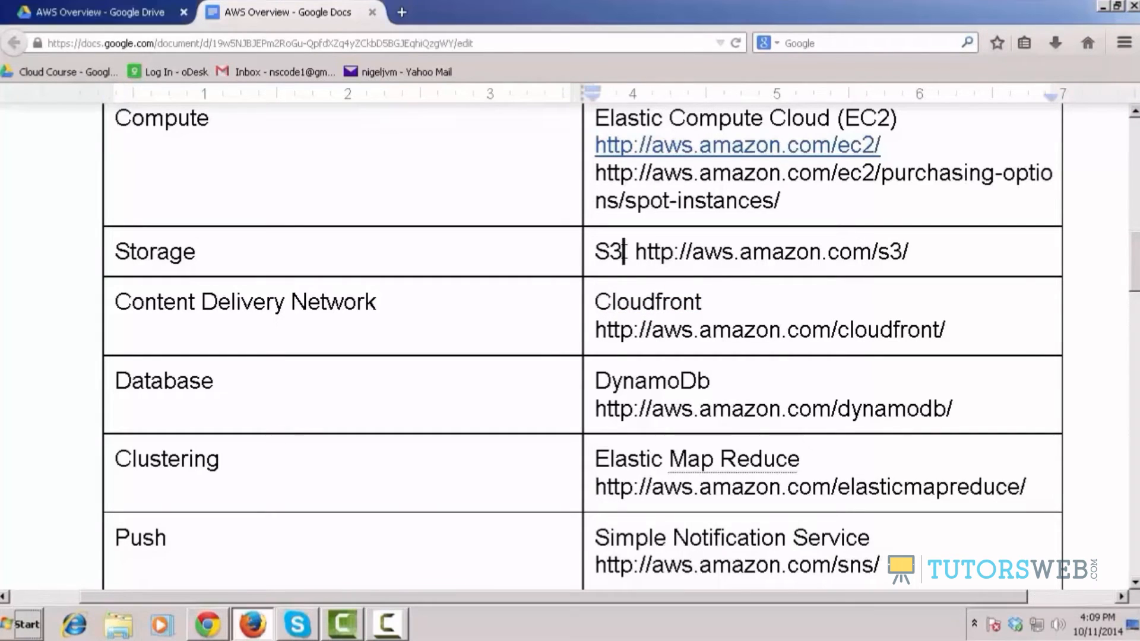
{"action": "double_click", "coordinate": [607, 251]}
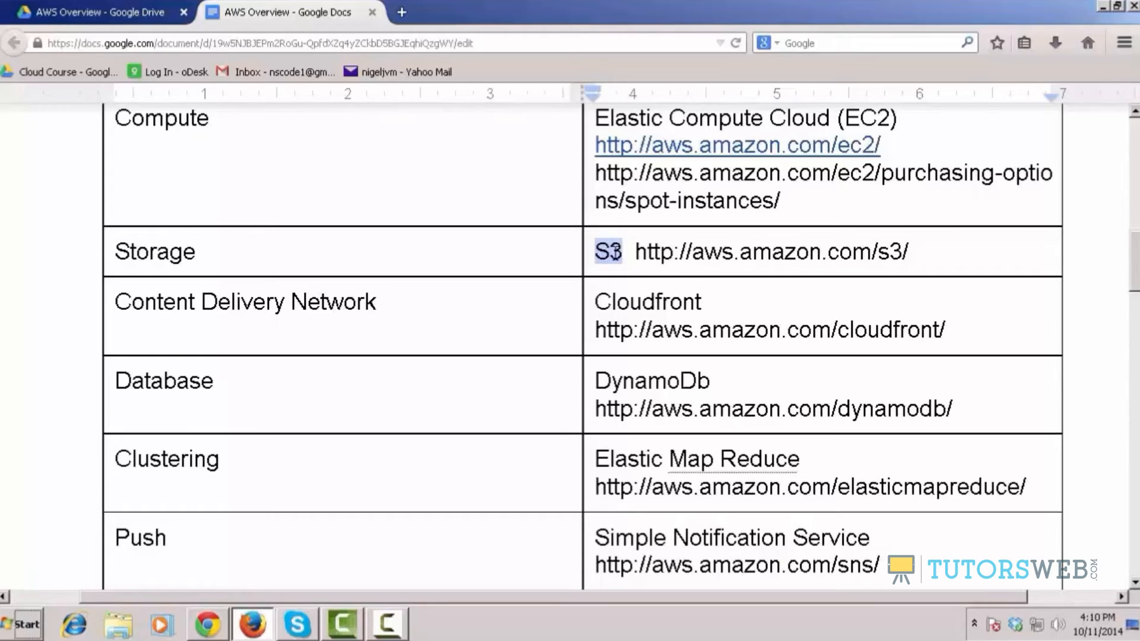
{"action": "mouse_move", "coordinate": [385, 327]}
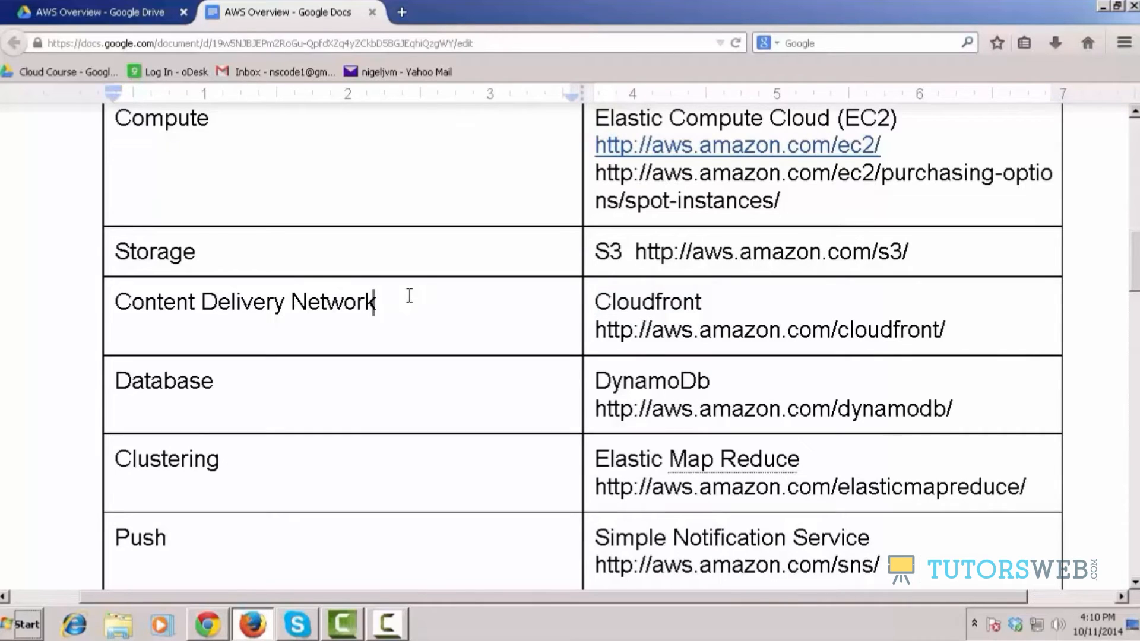
{"action": "mouse_move", "coordinate": [405, 328]}
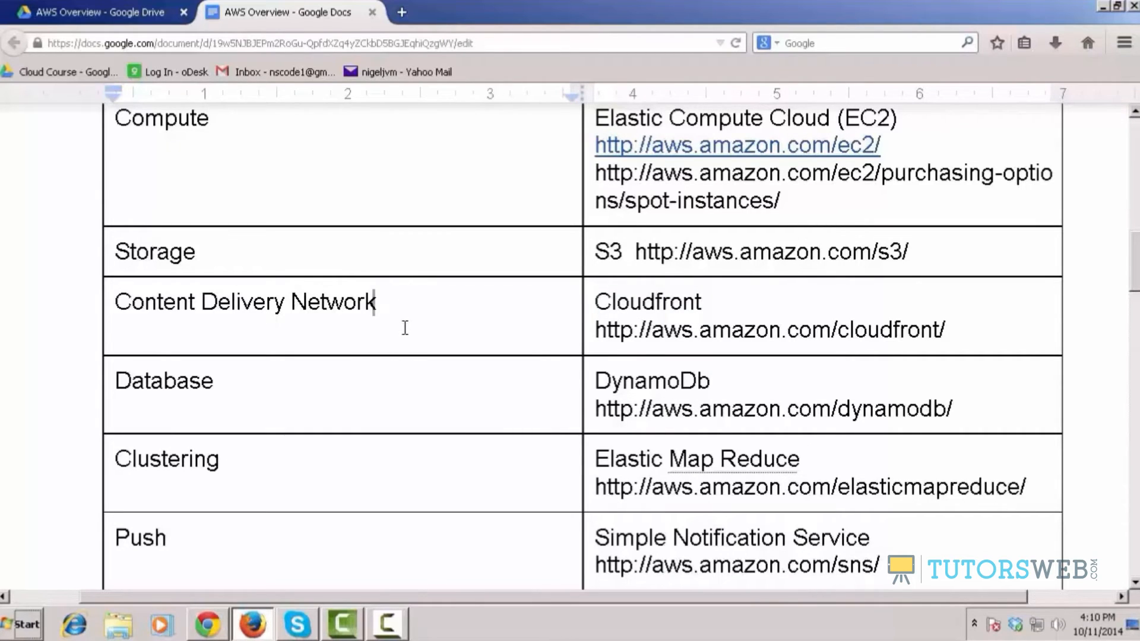
{"action": "mouse_move", "coordinate": [729, 311]}
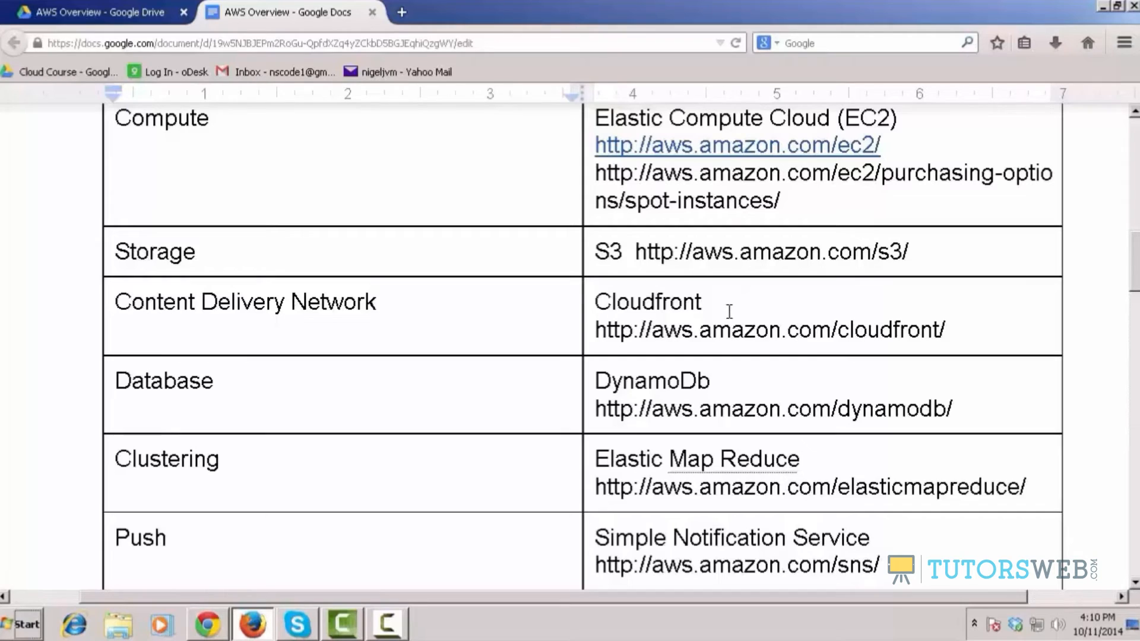
Select Cloudfront in the Content Delivery Network row
{"action": "double_click", "coordinate": [648, 302]}
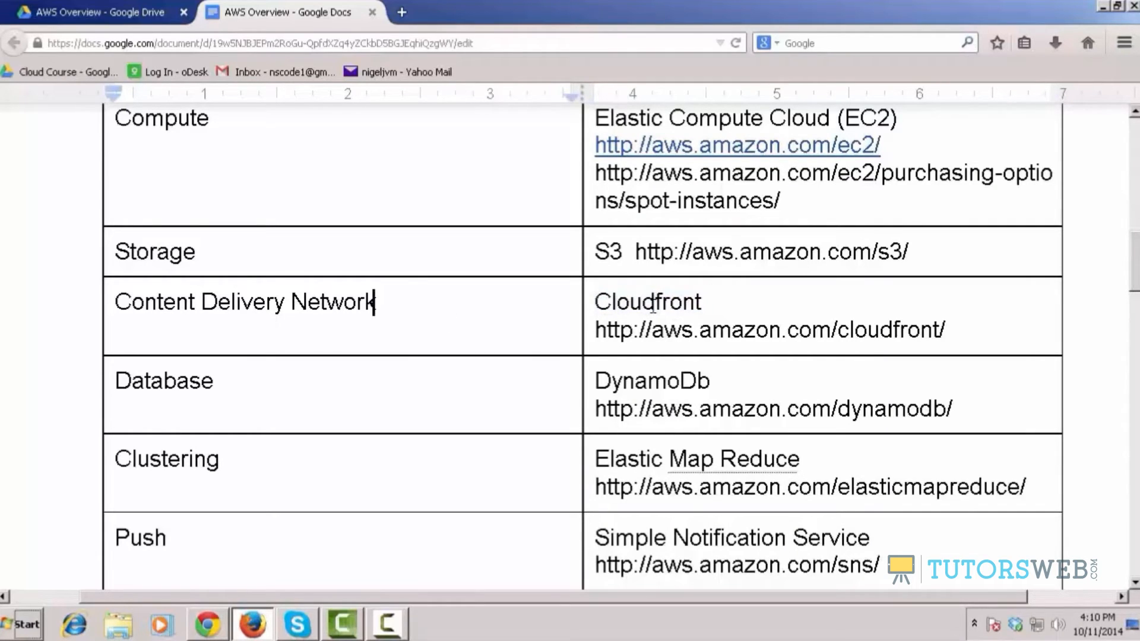
{"action": "double_click", "coordinate": [674, 302]}
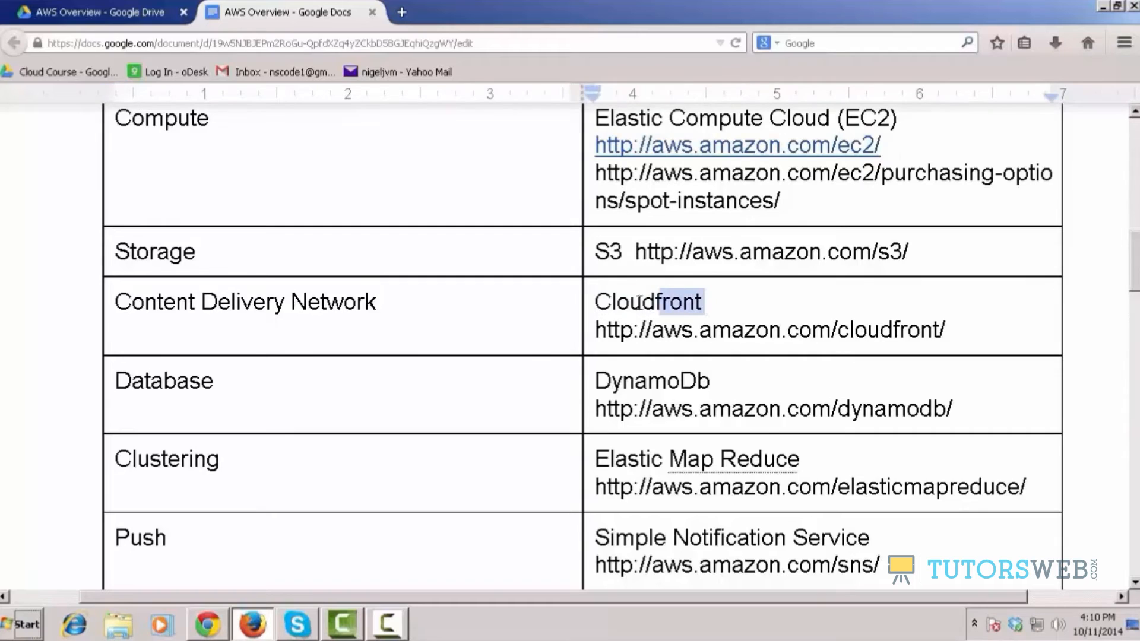
{"action": "double_click", "coordinate": [647, 301]}
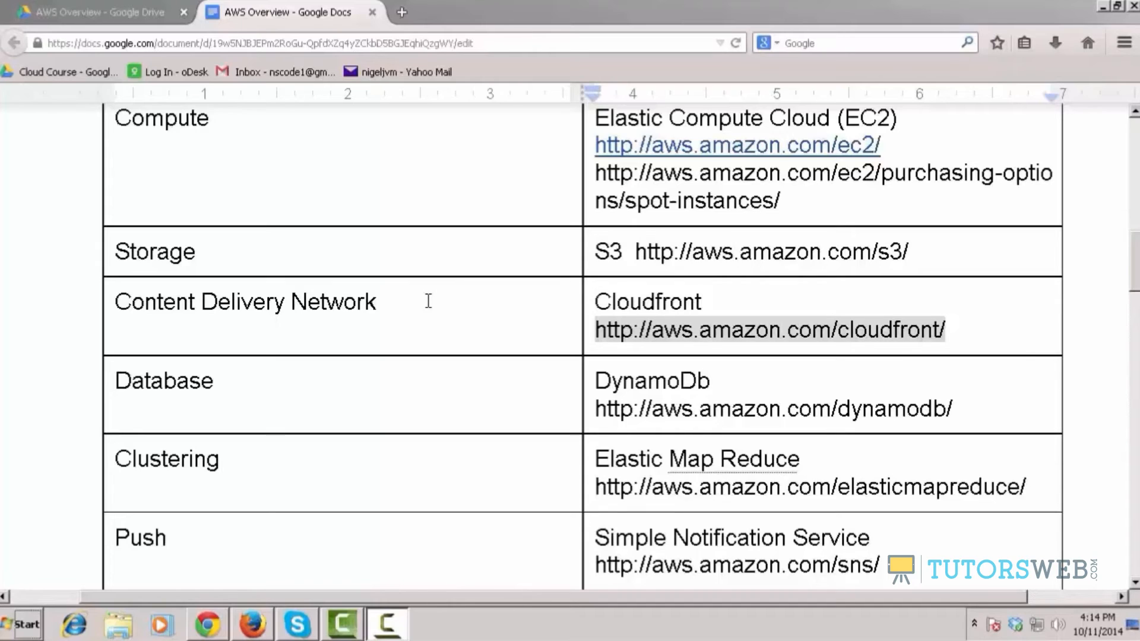
{"action": "mouse_move", "coordinate": [392, 305]}
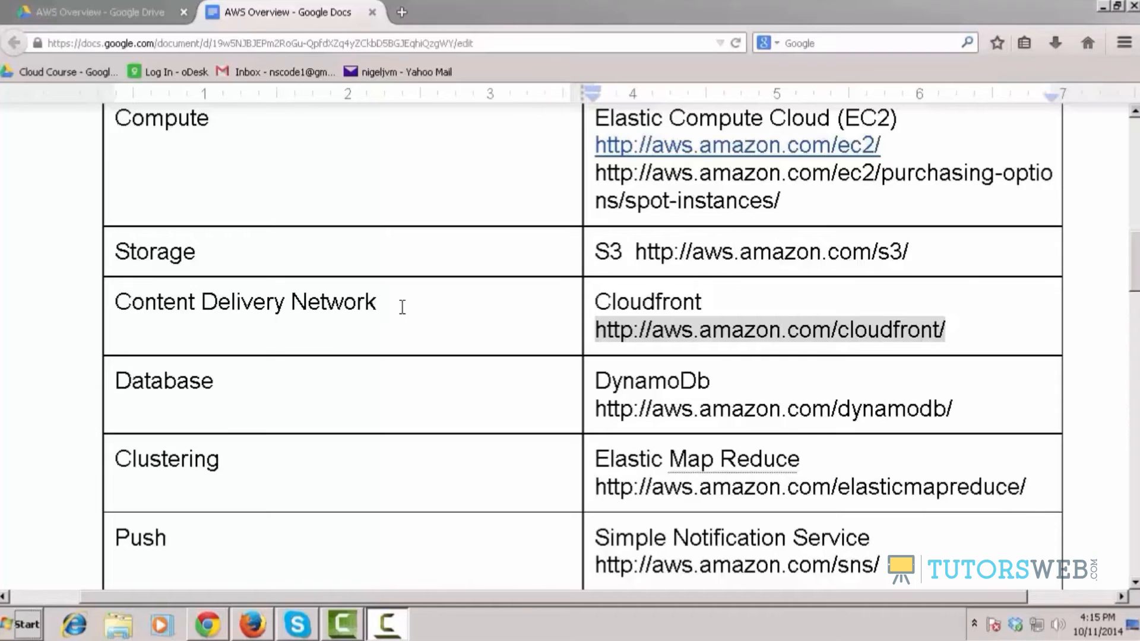
{"action": "mouse_move", "coordinate": [396, 298]}
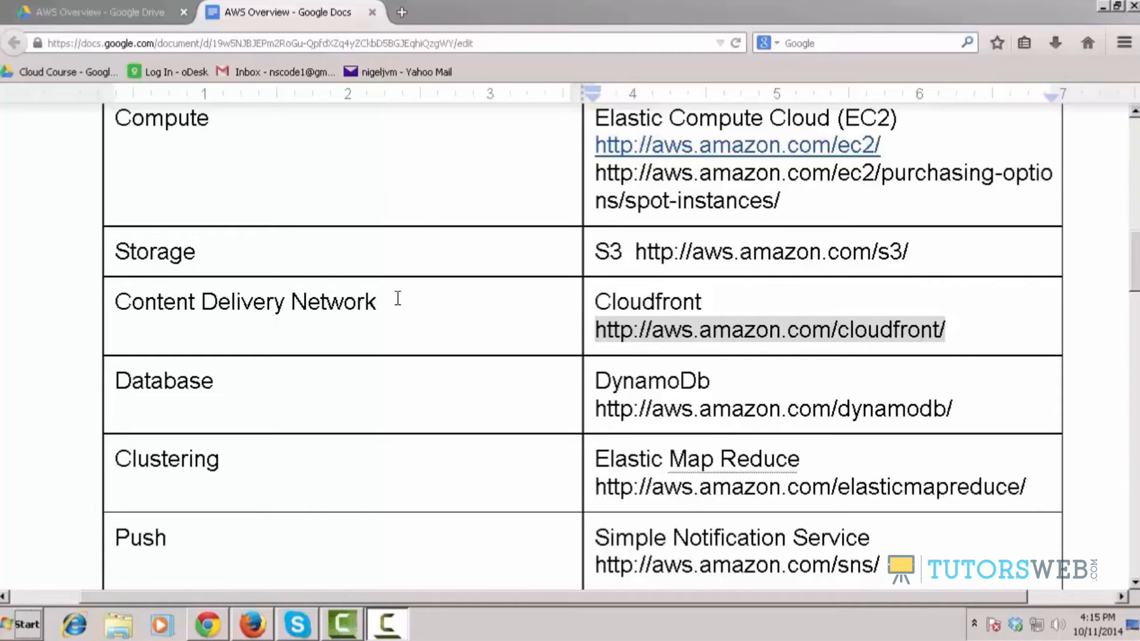
On the CloudFront page, highlight 'of edge locations' and scroll down to the Simple section
{"action": "left_click", "coordinate": [768, 330]}
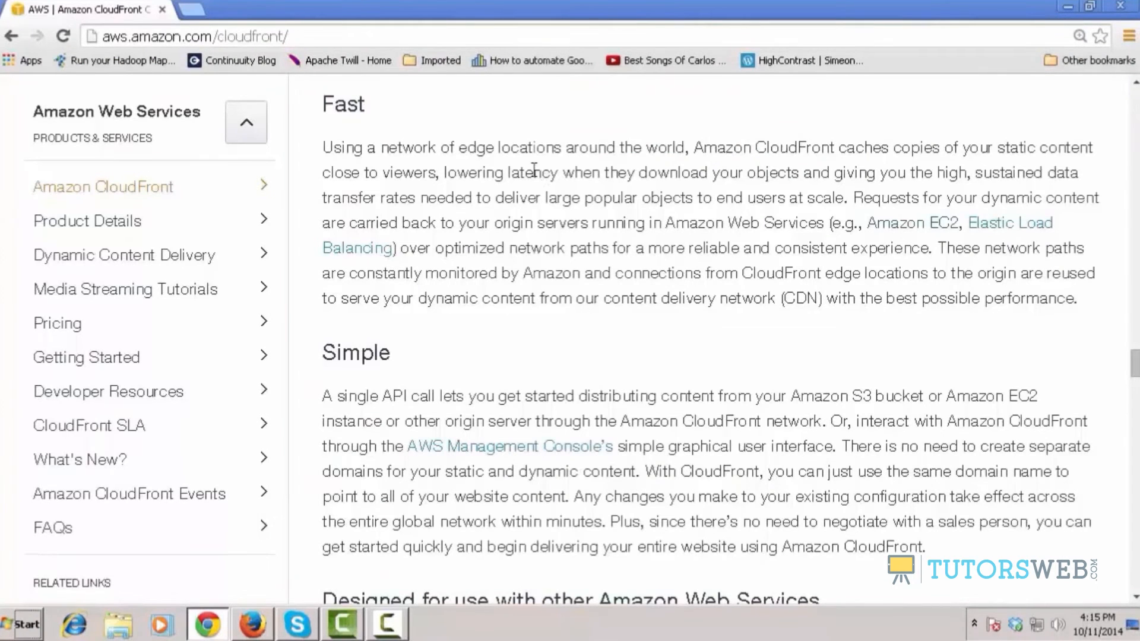
{"action": "mouse_move", "coordinate": [414, 145]}
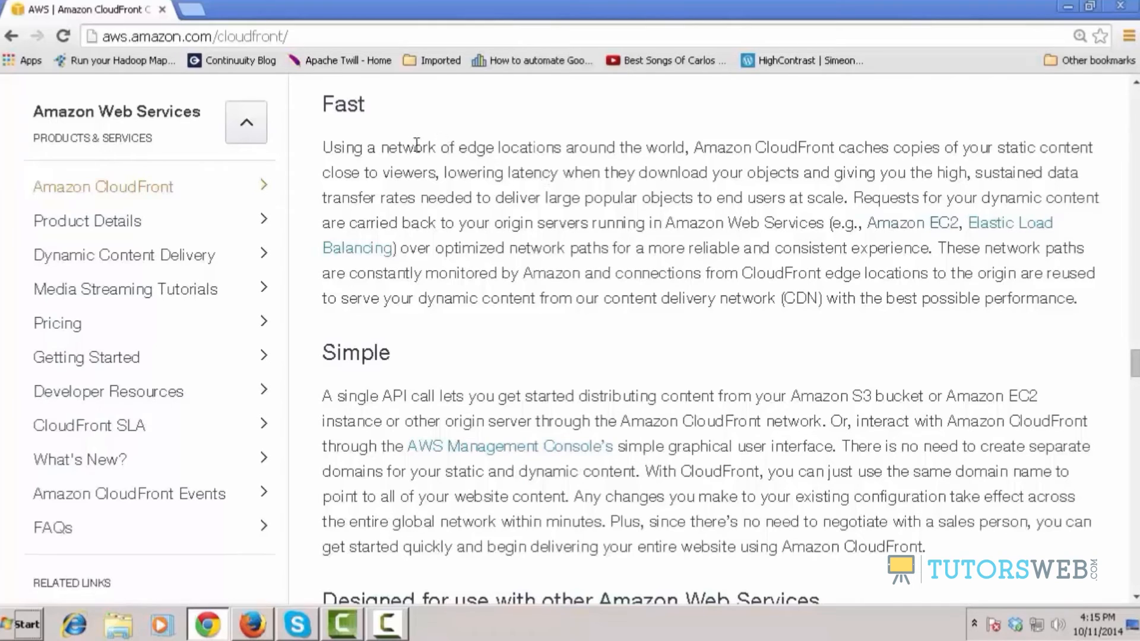
{"action": "mouse_move", "coordinate": [551, 147]}
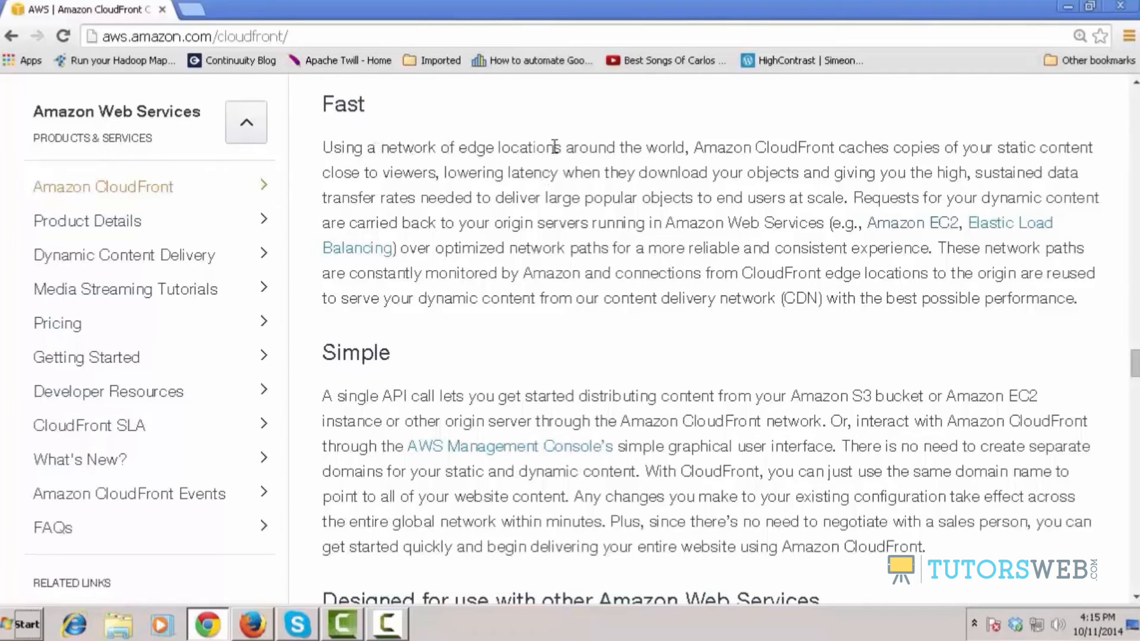
{"action": "left_click_drag", "start_coordinate": [440, 146], "coordinate": [562, 146]}
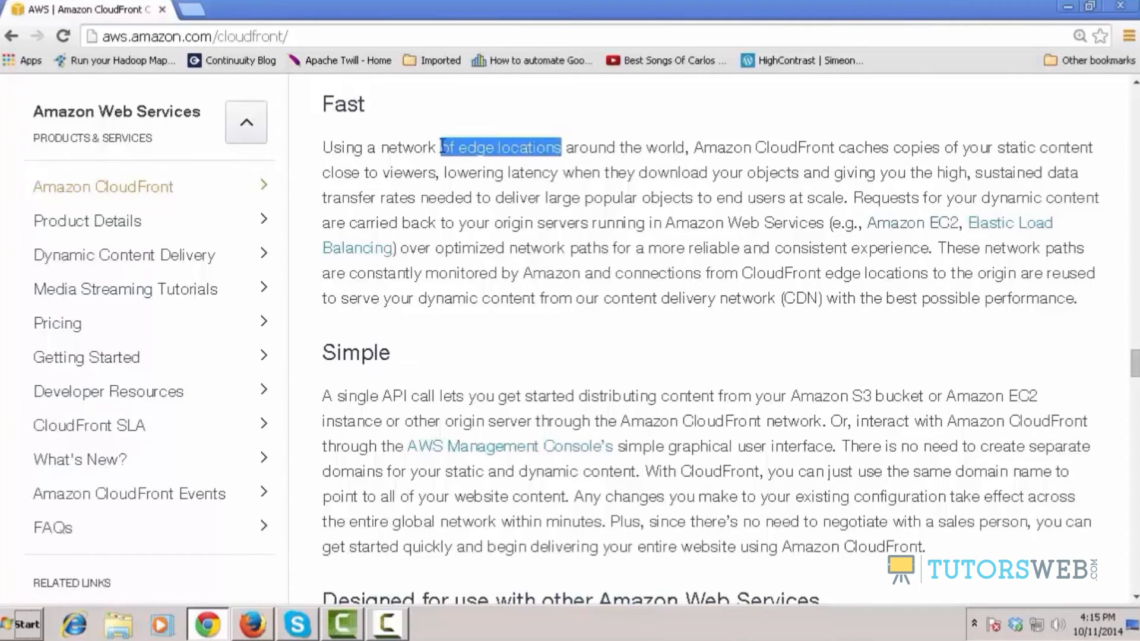
{"action": "mouse_move", "coordinate": [495, 295]}
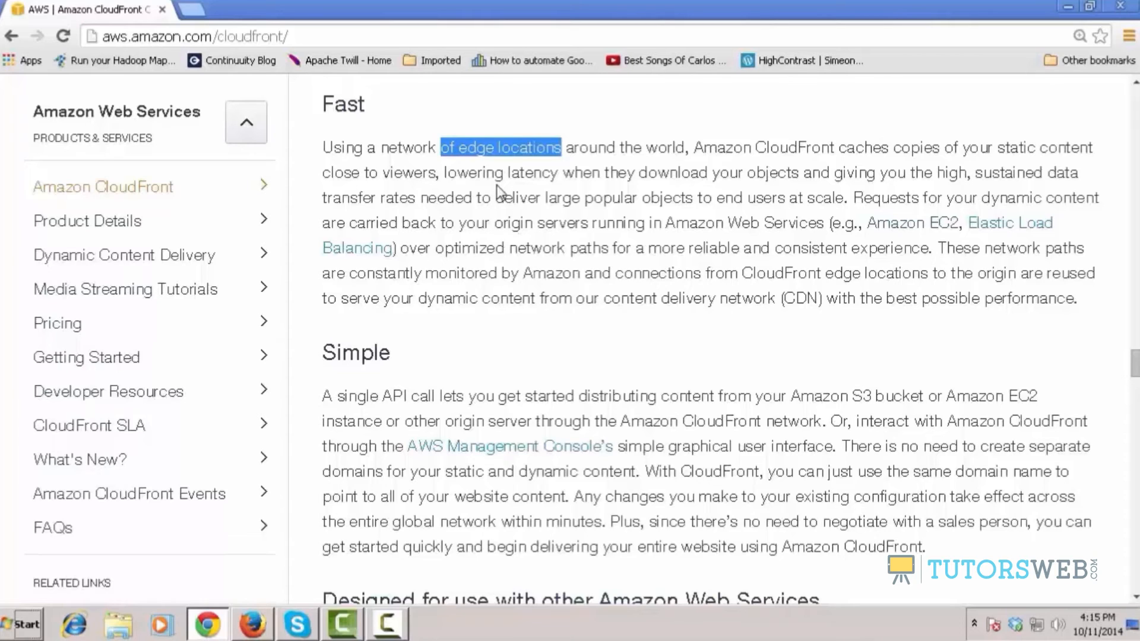
{"action": "mouse_move", "coordinate": [492, 119]}
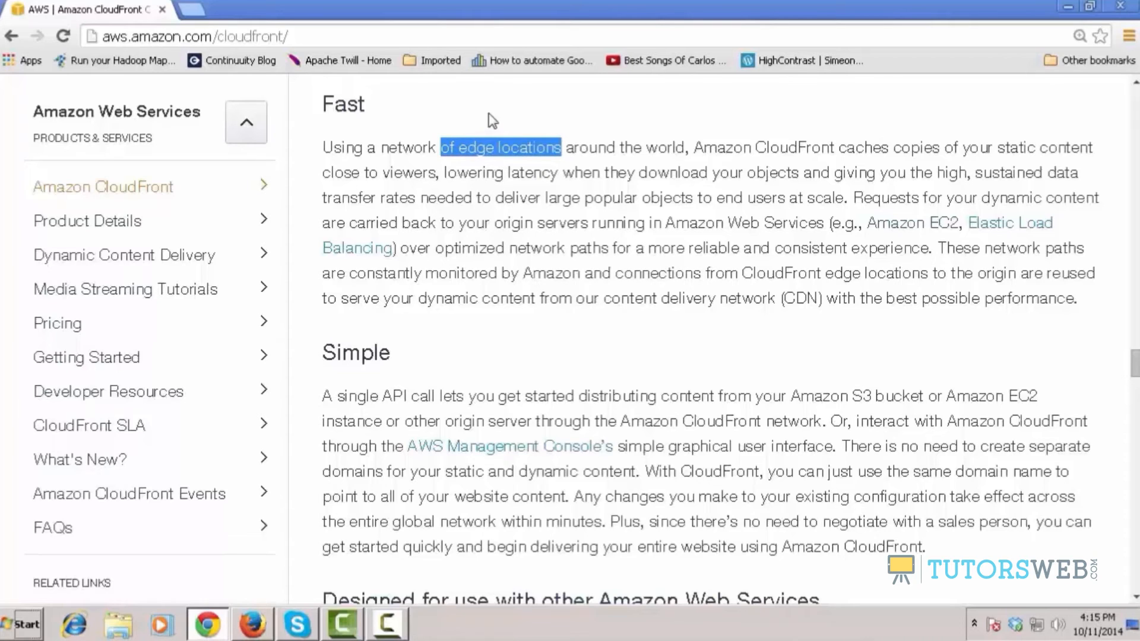
{"action": "mouse_move", "coordinate": [570, 104]}
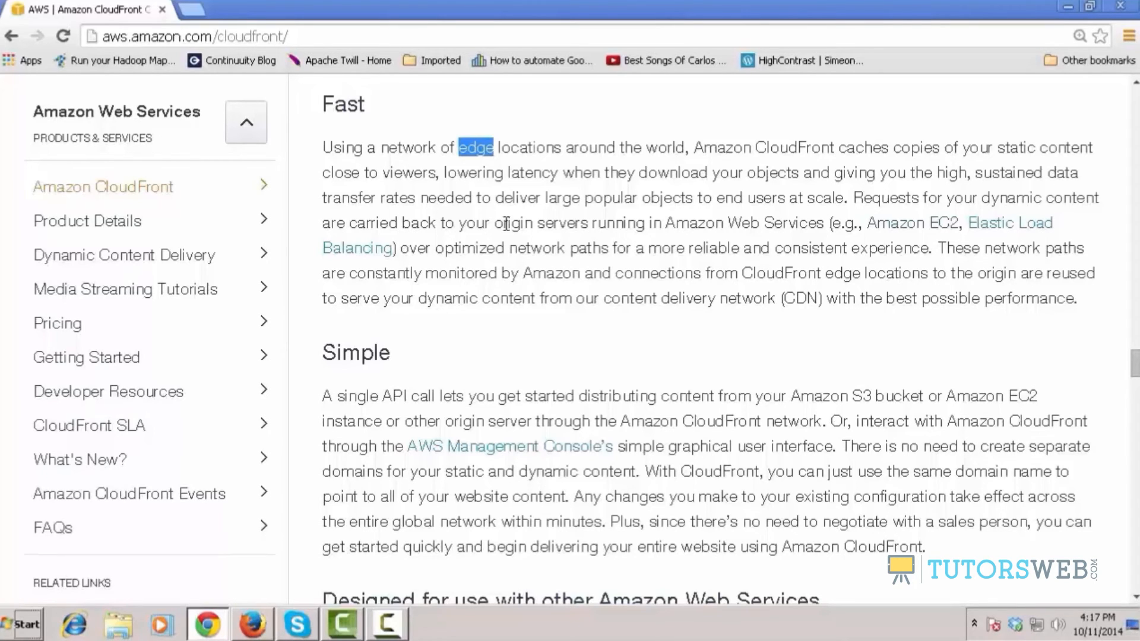
{"action": "scroll", "scroll_direction": "down", "scroll_amount": 3}
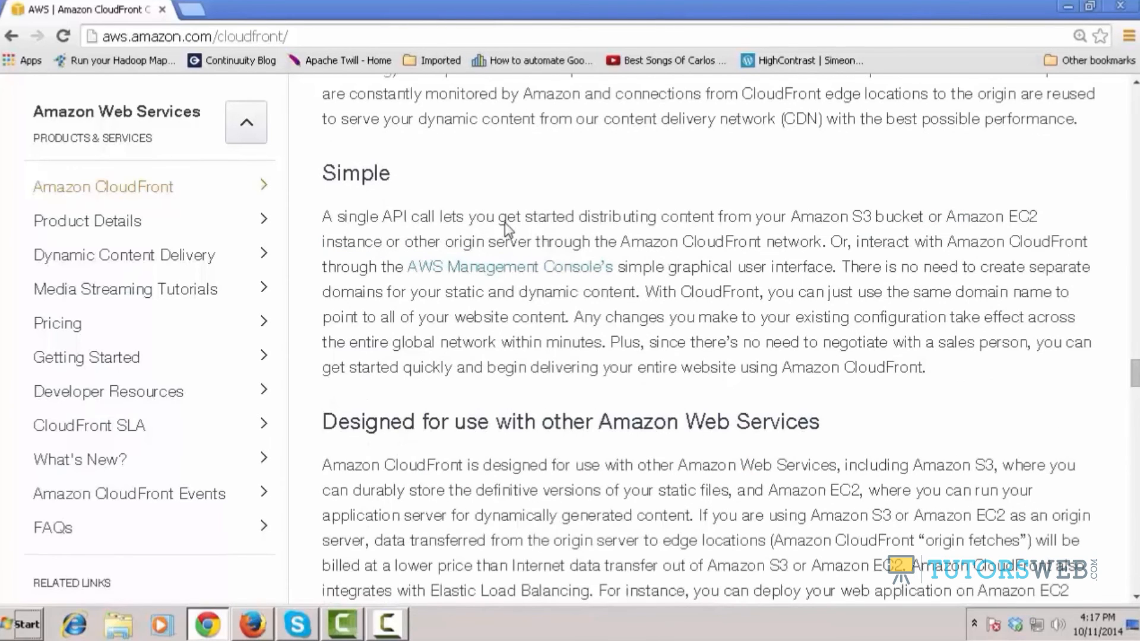
{"action": "scroll", "scroll_direction": "down", "scroll_amount": 3}
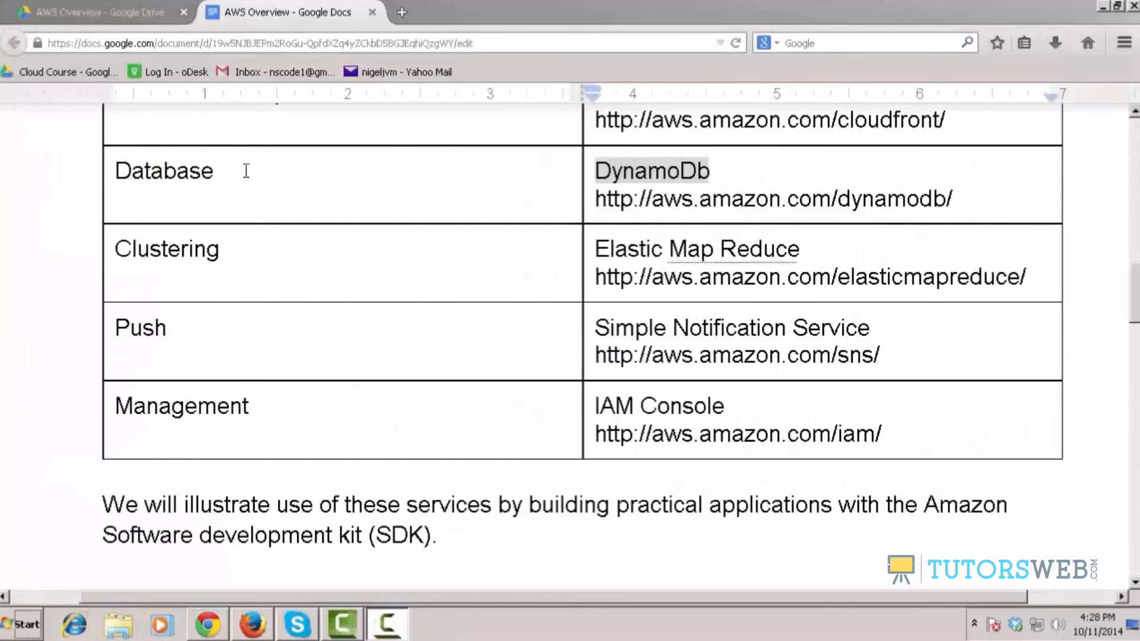
{"action": "mouse_move", "coordinate": [741, 178]}
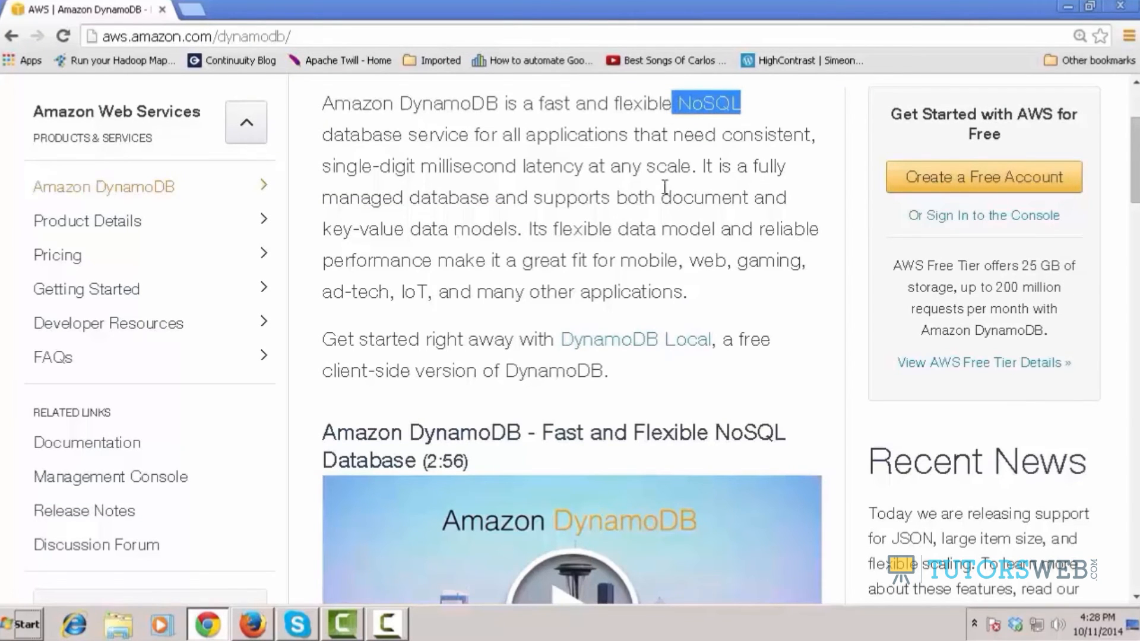
{"action": "mouse_move", "coordinate": [509, 155]}
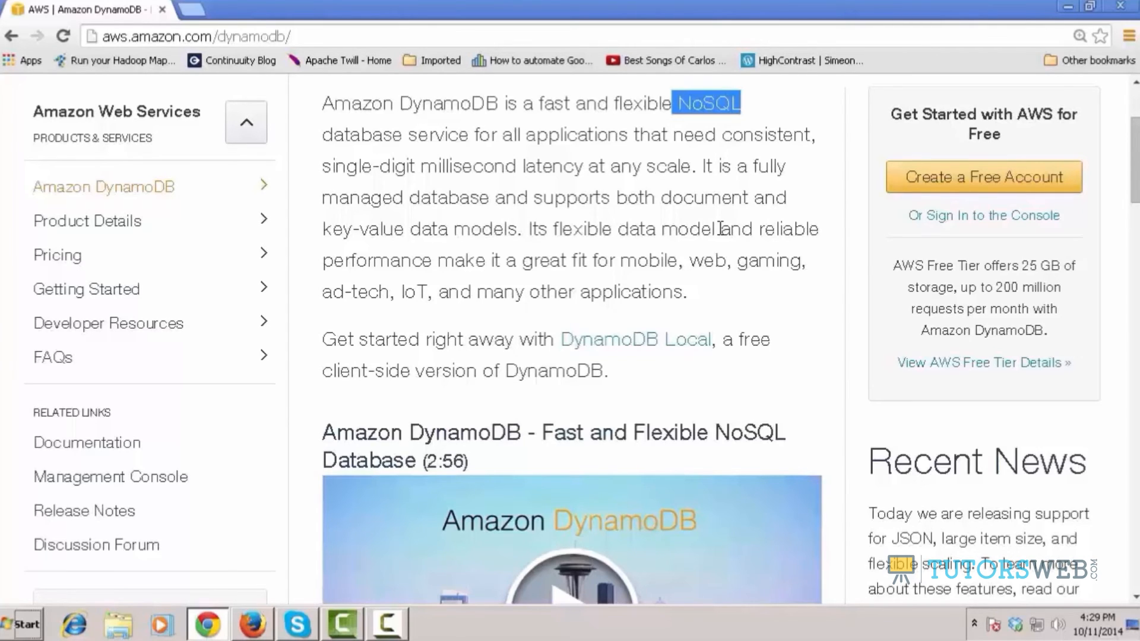
{"action": "mouse_move", "coordinate": [467, 282]}
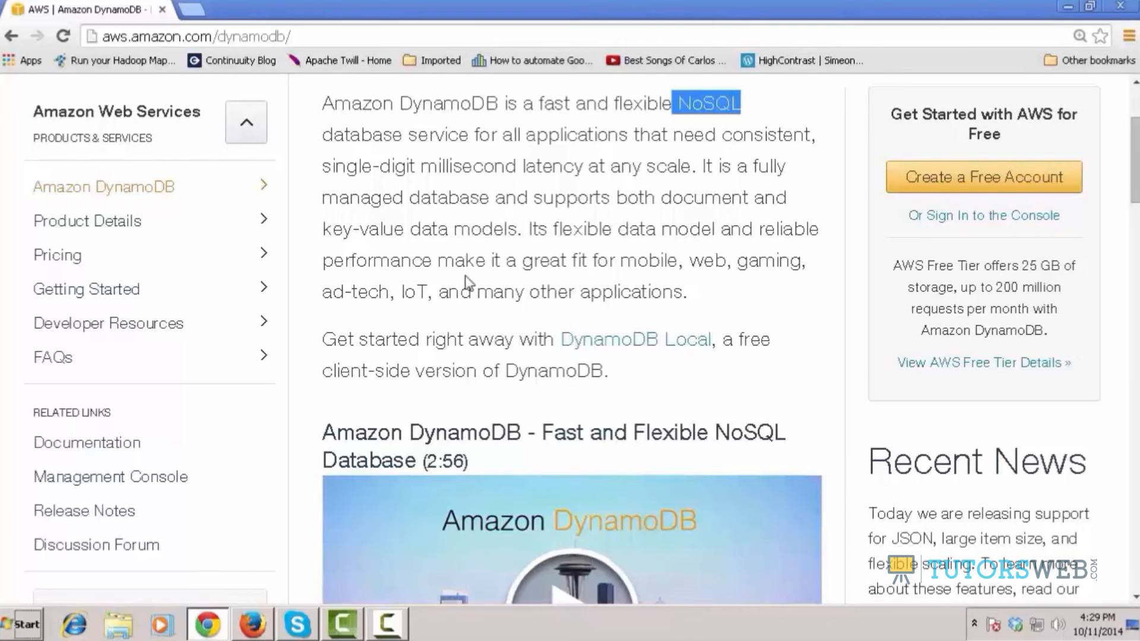
Read the DynamoDB overview paragraph on aws.amazon.com/dynamodb/, selecting a word in it
{"action": "double_click", "coordinate": [362, 229]}
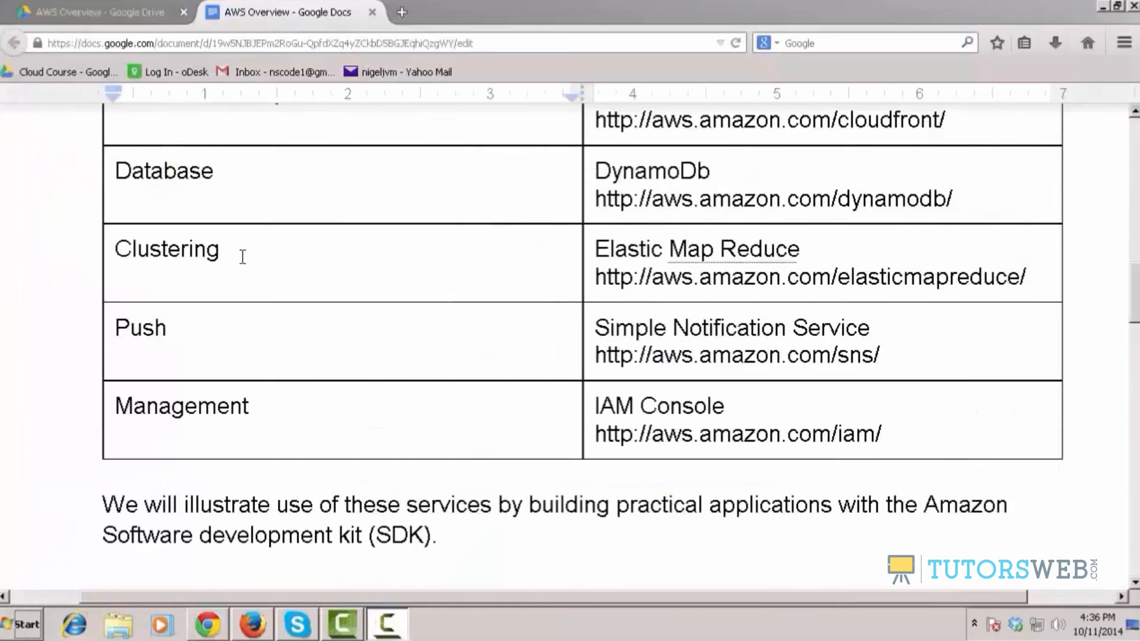
Scroll through the Amazon EMR page, then load and review aws.amazon.com/sns/
{"action": "double_click", "coordinate": [166, 248]}
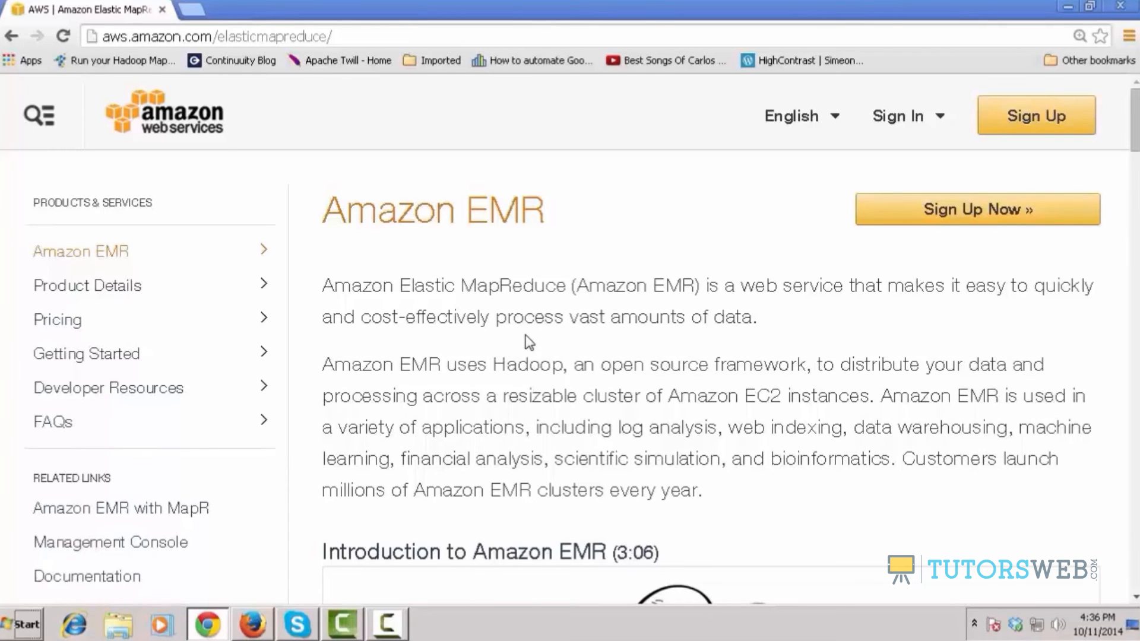
{"action": "scroll", "scroll_direction": "down", "scroll_amount": 3}
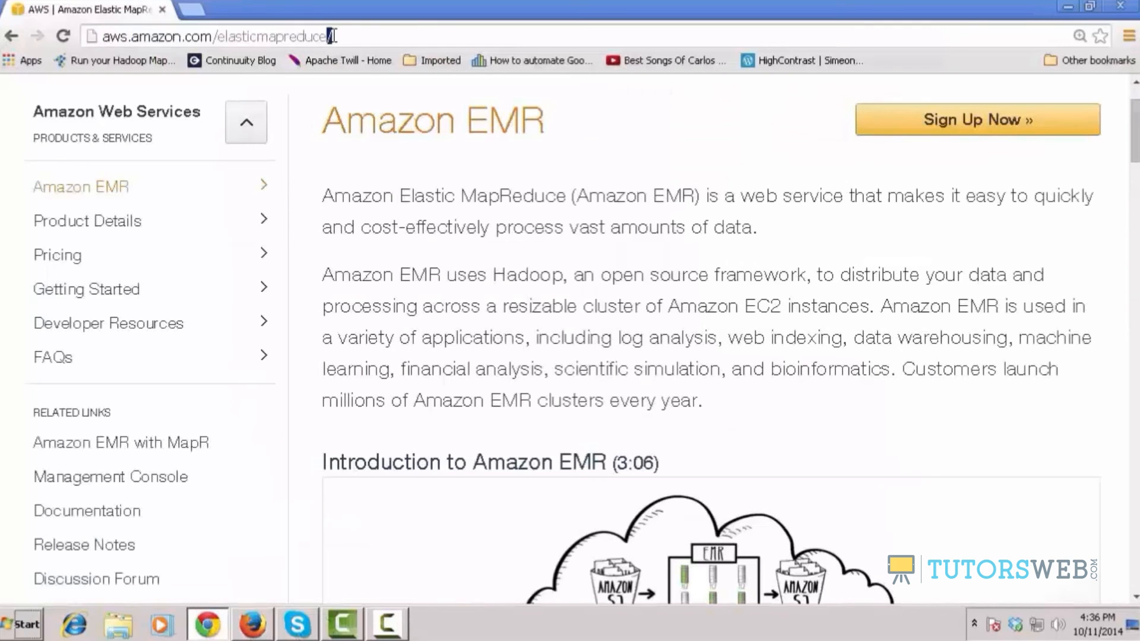
{"action": "type", "text": "aws.amazon.com/sns/"}
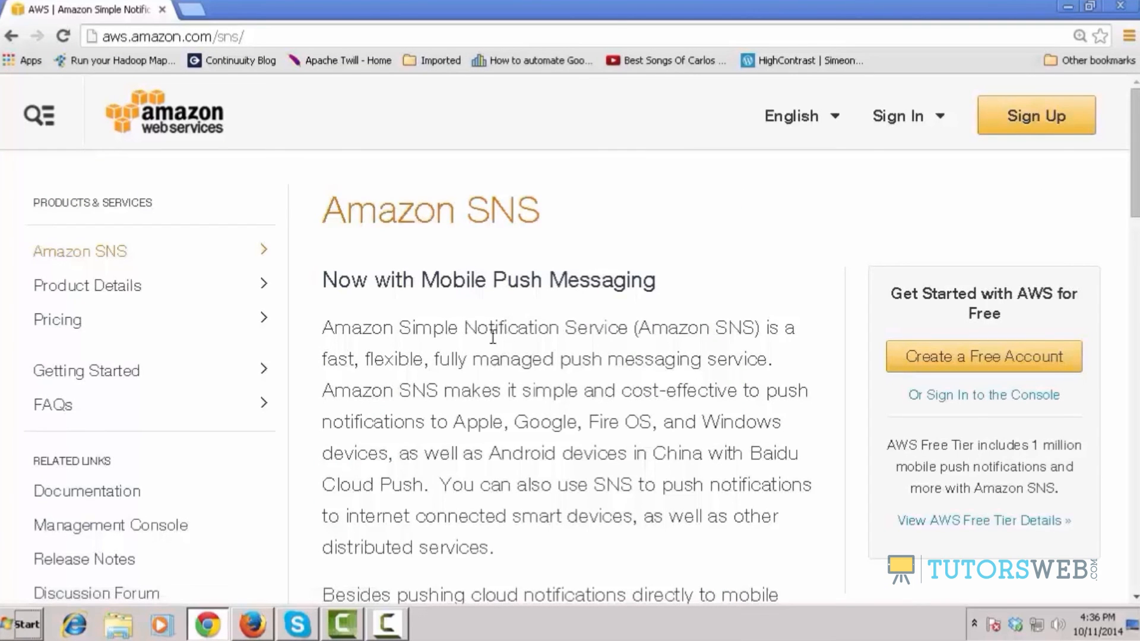
{"action": "mouse_move", "coordinate": [418, 395]}
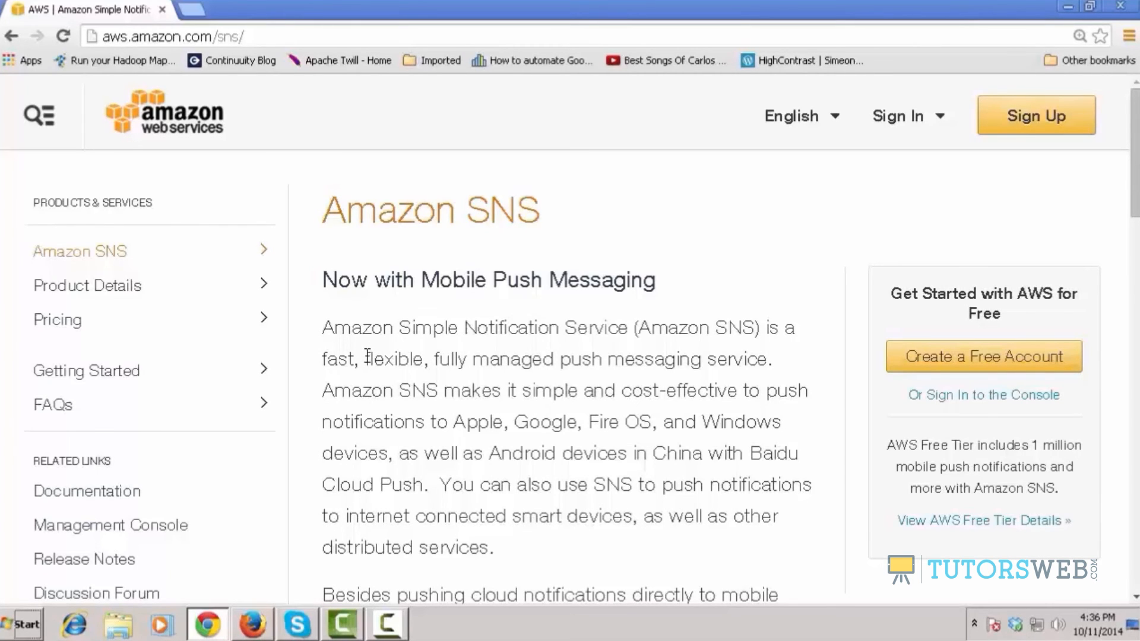
{"action": "scroll", "scroll_direction": "down", "scroll_amount": 3}
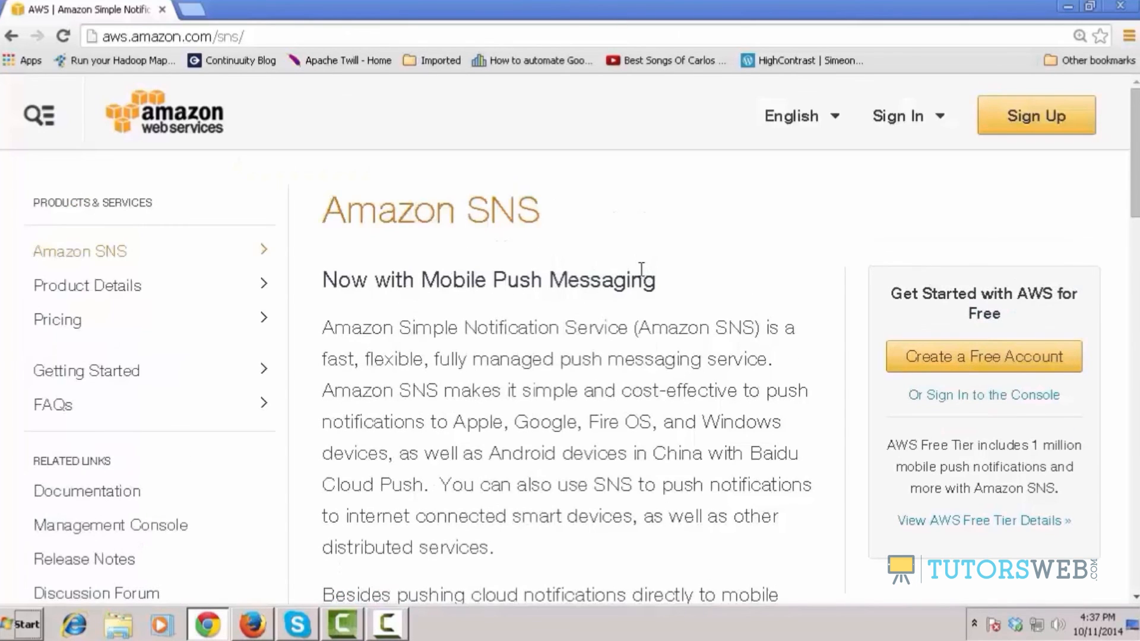
{"action": "left_click", "coordinate": [284, 12]}
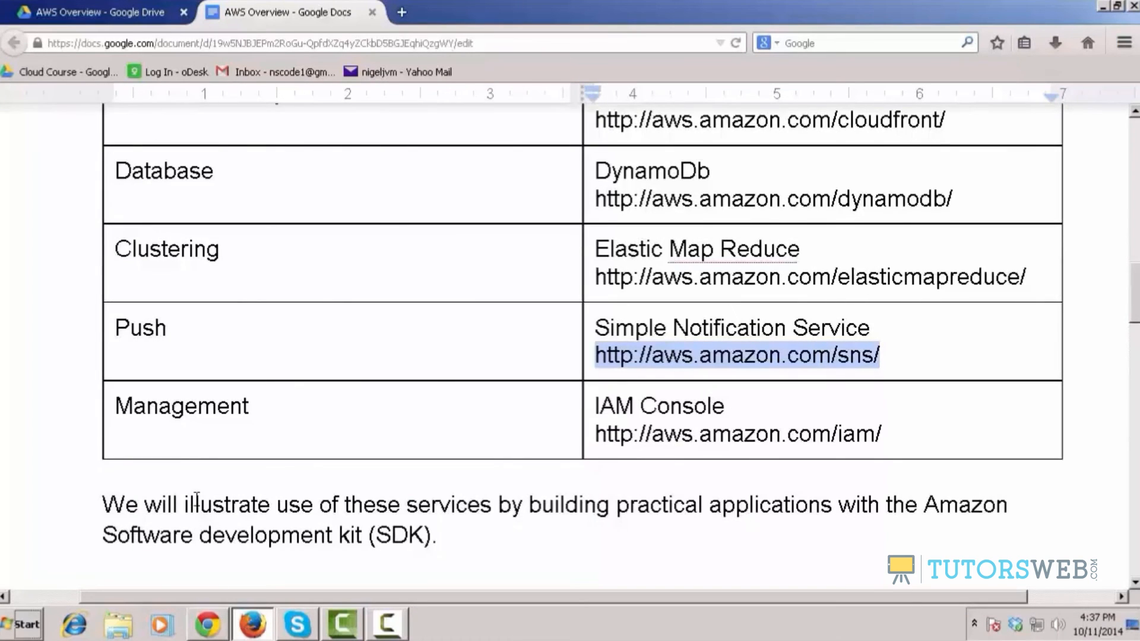
{"action": "double_click", "coordinate": [181, 406]}
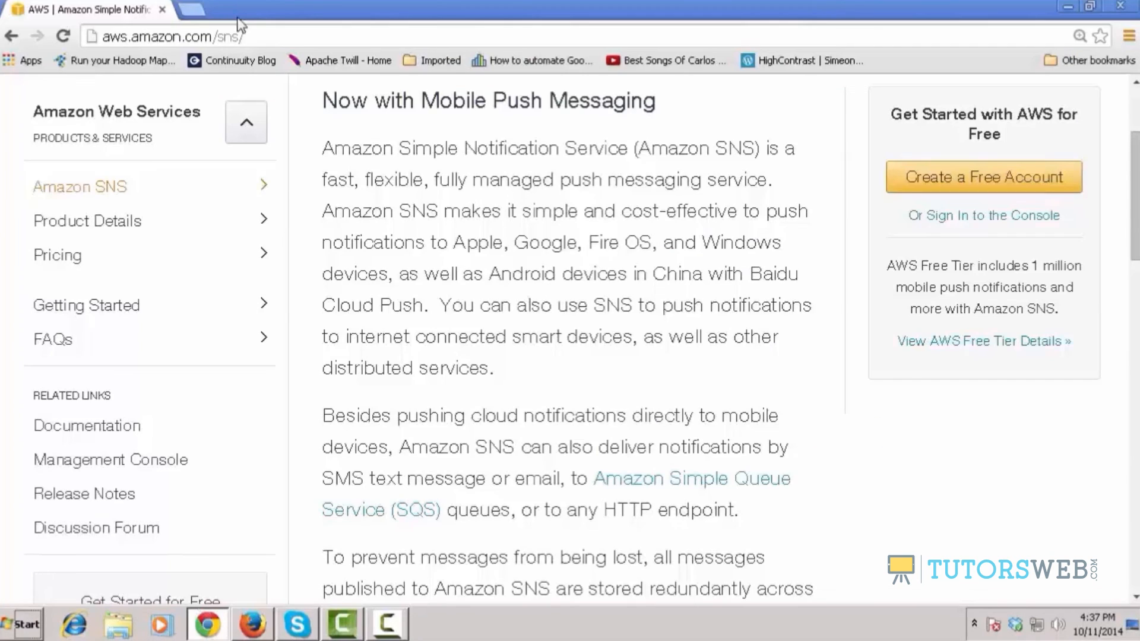
{"action": "type", "text": "http://aws.amazon.com/iam/"}
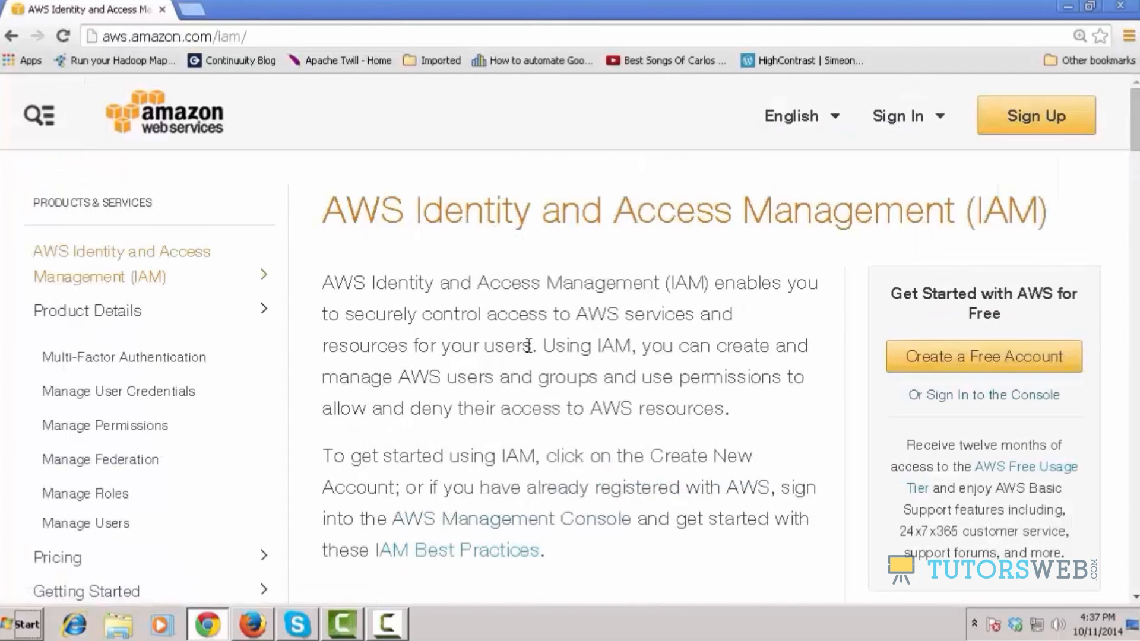
{"action": "mouse_move", "coordinate": [948, 206]}
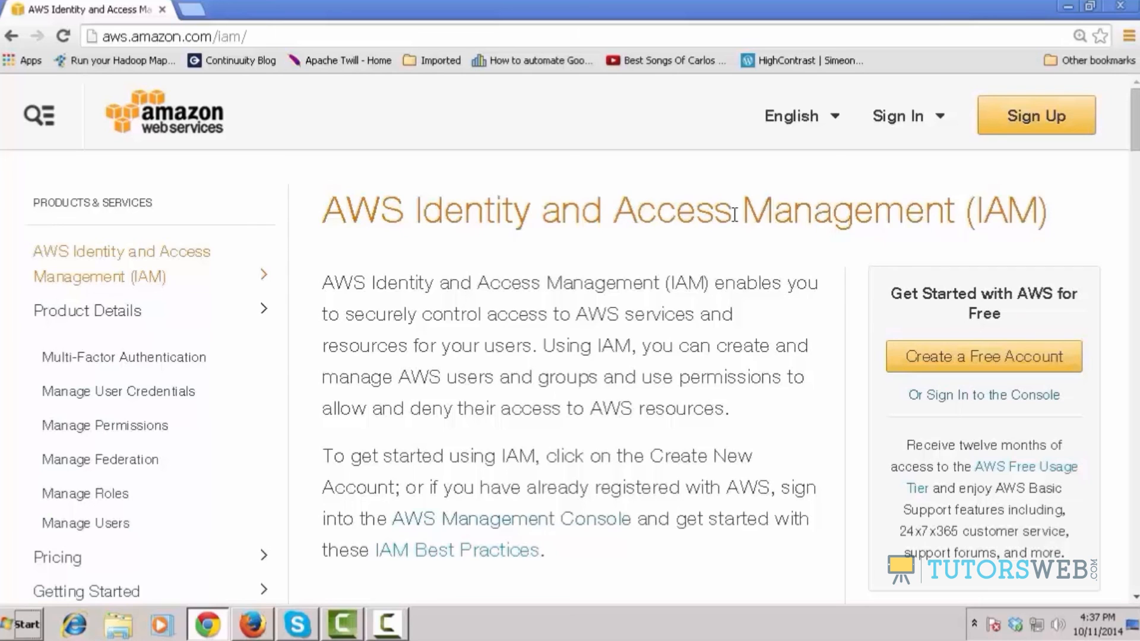
{"action": "left_click", "coordinate": [284, 13]}
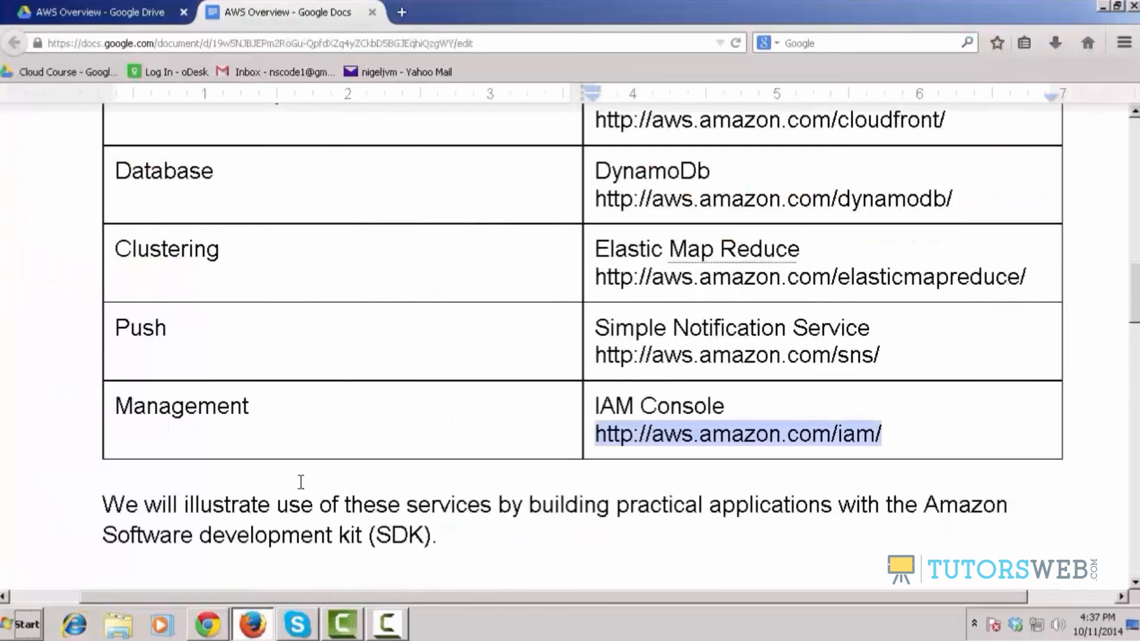
{"action": "scroll", "scroll_direction": "up", "scroll_amount": 3}
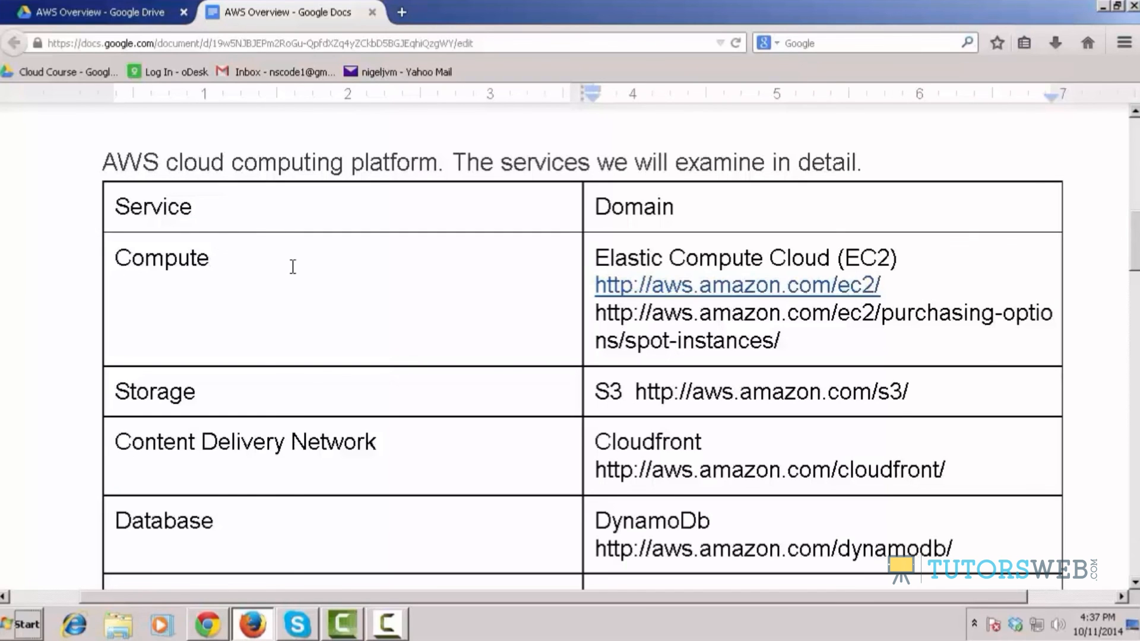
{"action": "scroll", "scroll_direction": "down", "scroll_amount": 3}
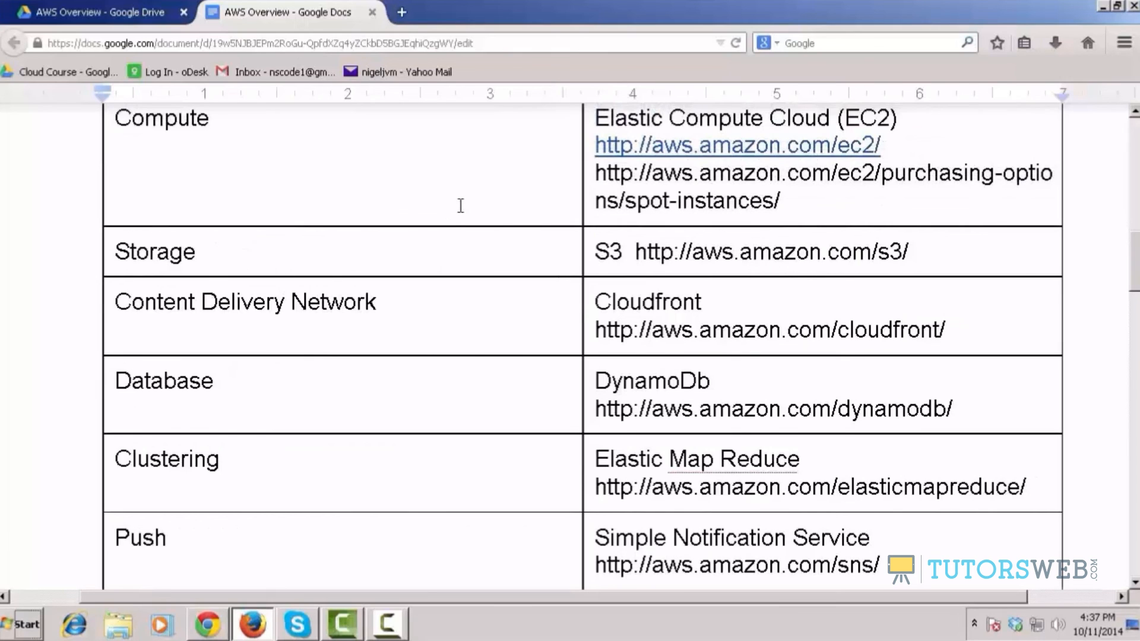
{"action": "mouse_move", "coordinate": [454, 172]}
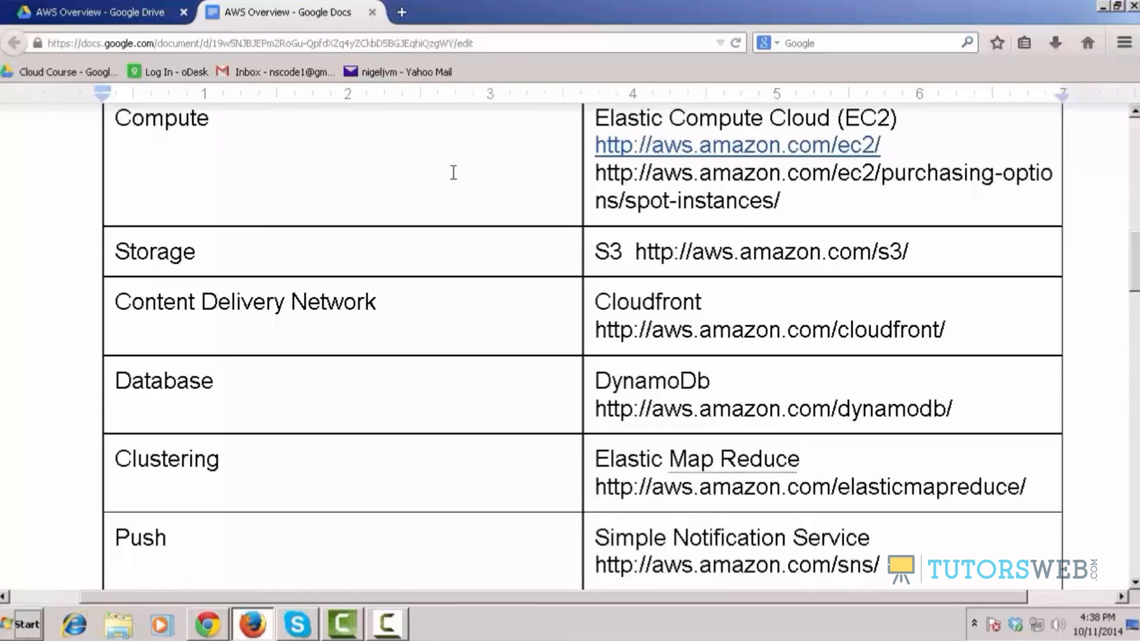
{"action": "scroll", "scroll_direction": "down", "scroll_amount": 3}
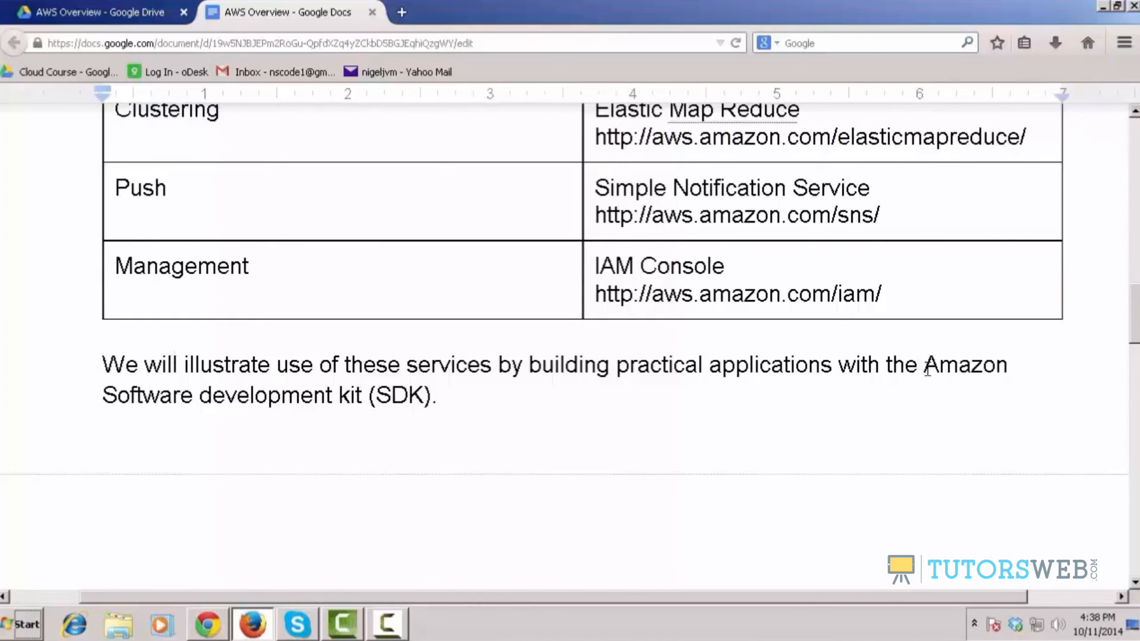
{"action": "mouse_move", "coordinate": [146, 407]}
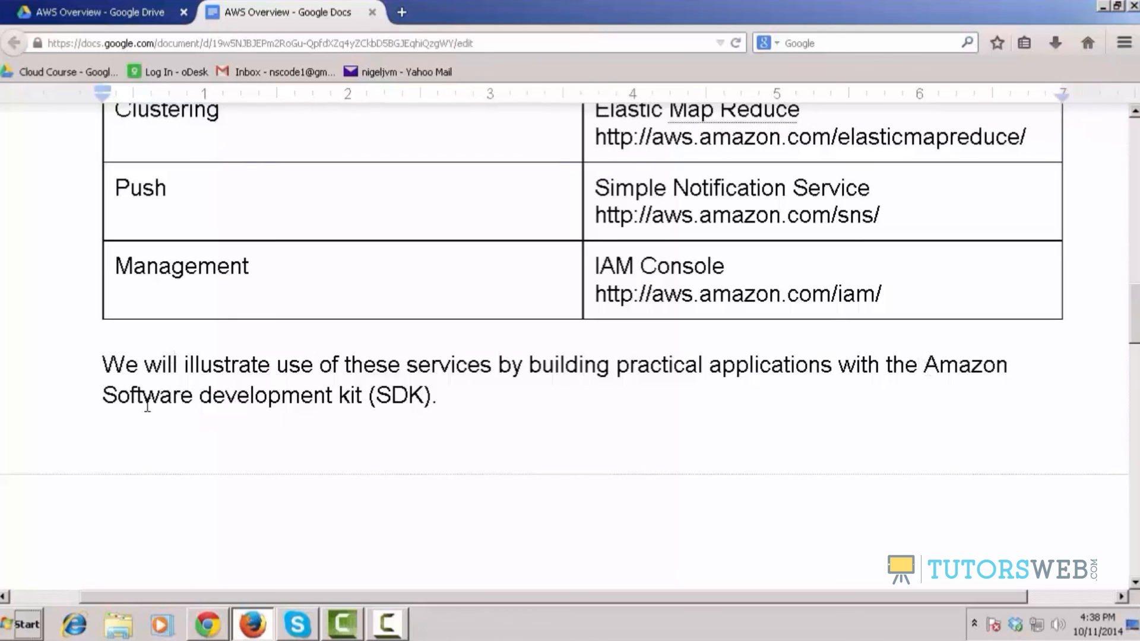